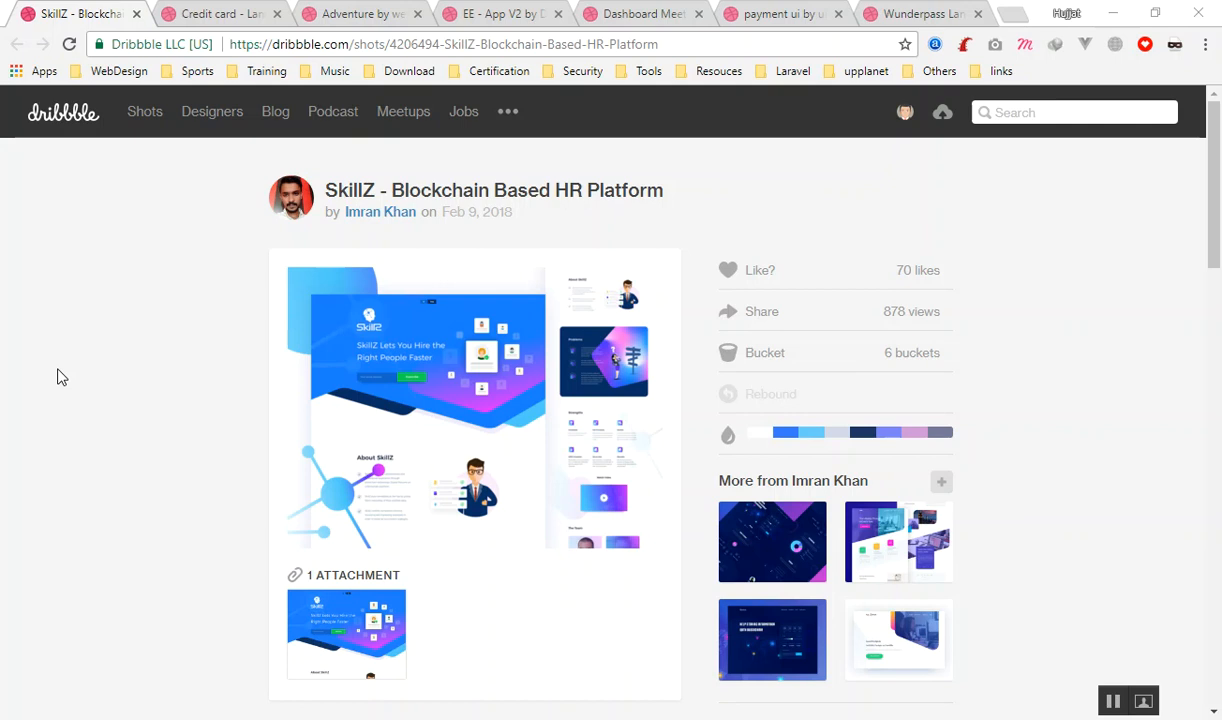
mouse_move(312, 98)
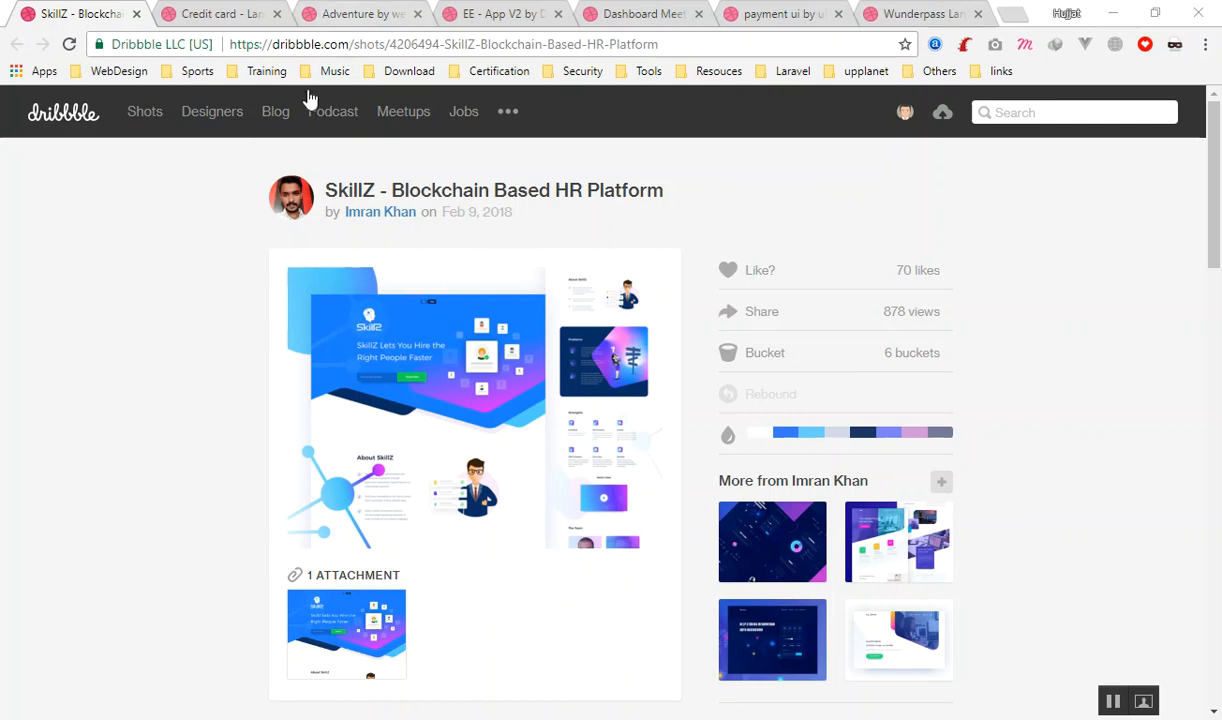
mouse_move(172, 380)
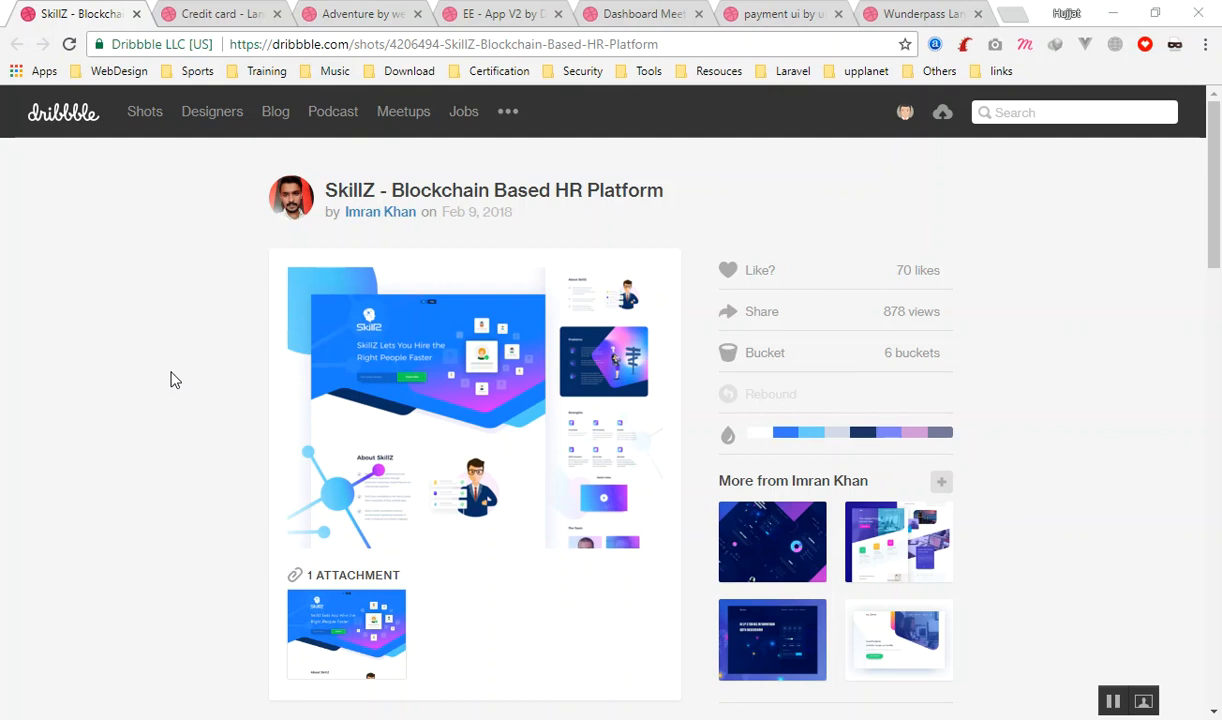
mouse_move(190, 364)
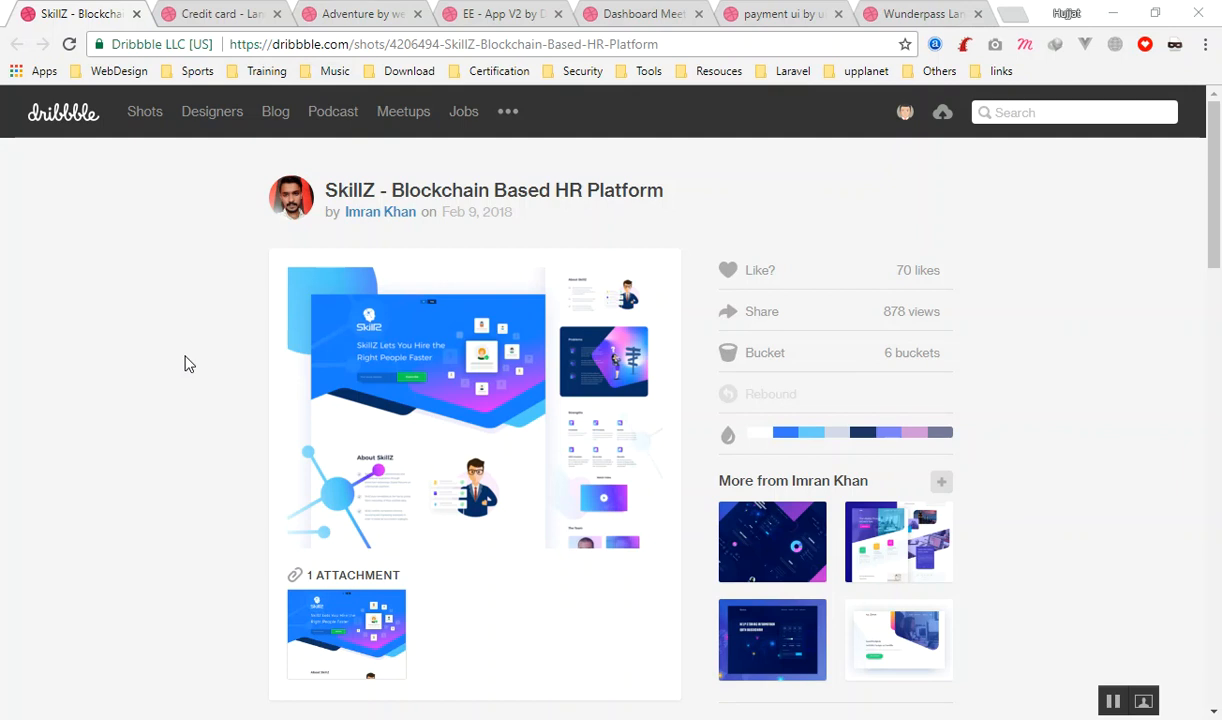
mouse_move(148, 320)
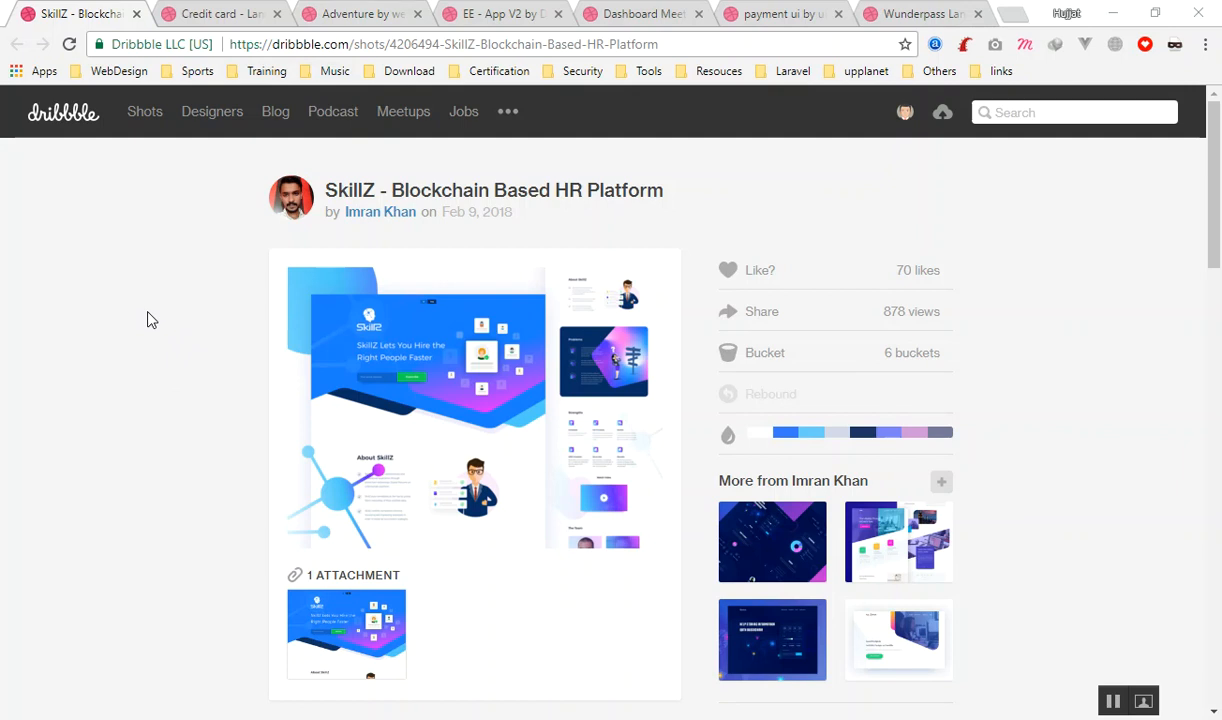
mouse_move(216, 304)
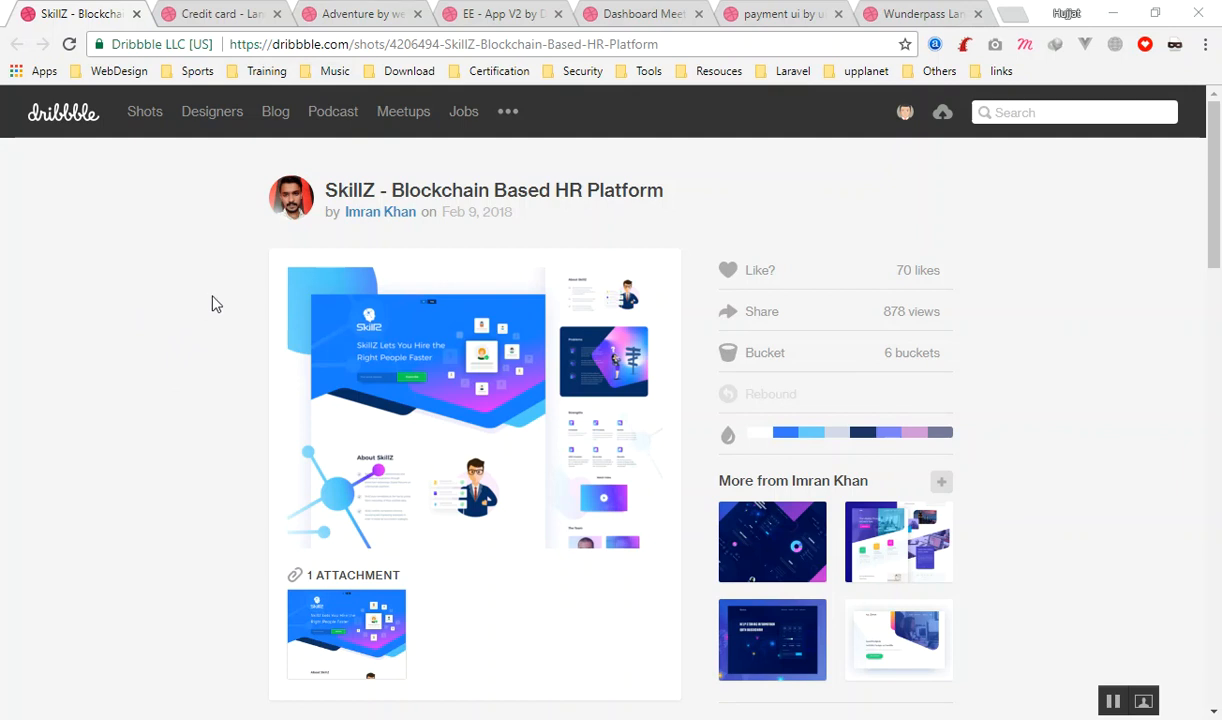
mouse_move(136, 272)
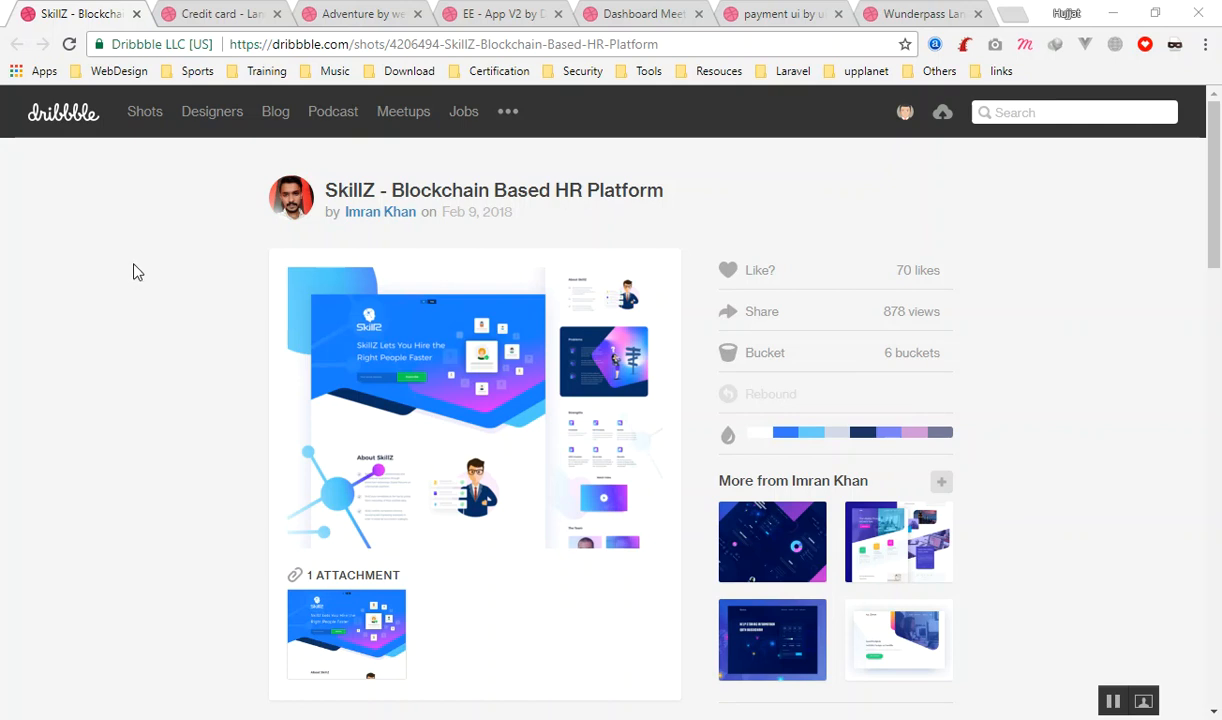
mouse_move(534, 216)
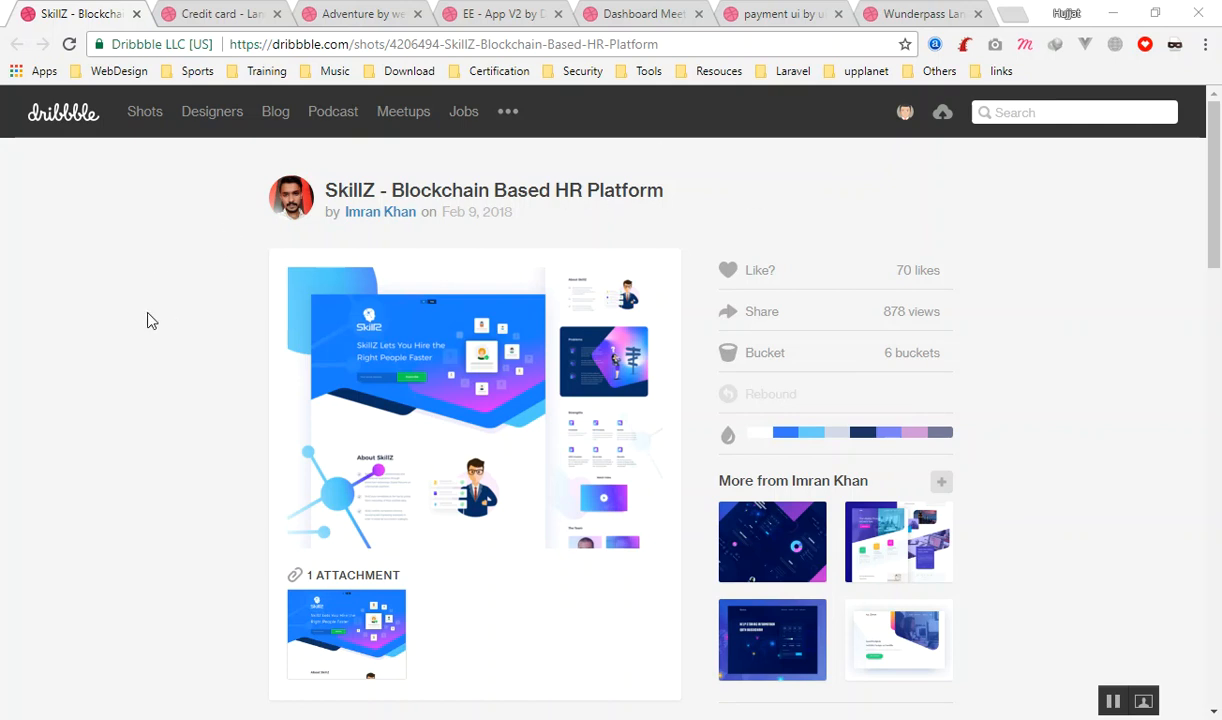
mouse_move(124, 358)
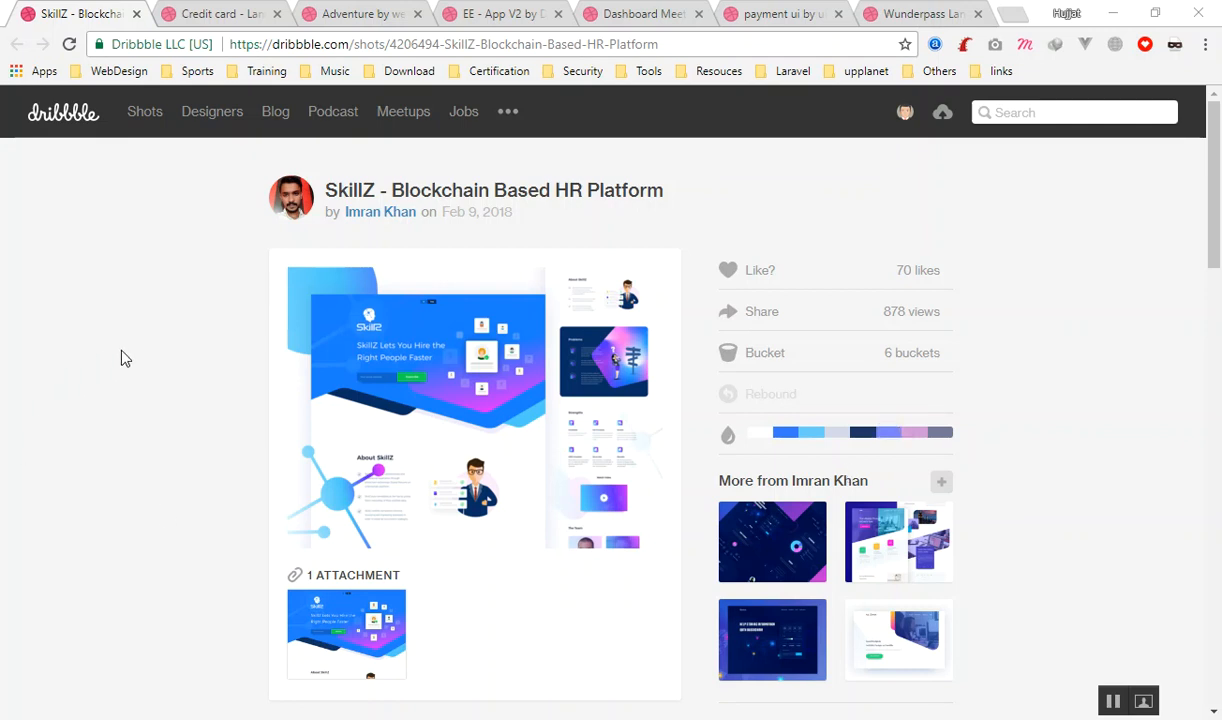
mouse_move(104, 448)
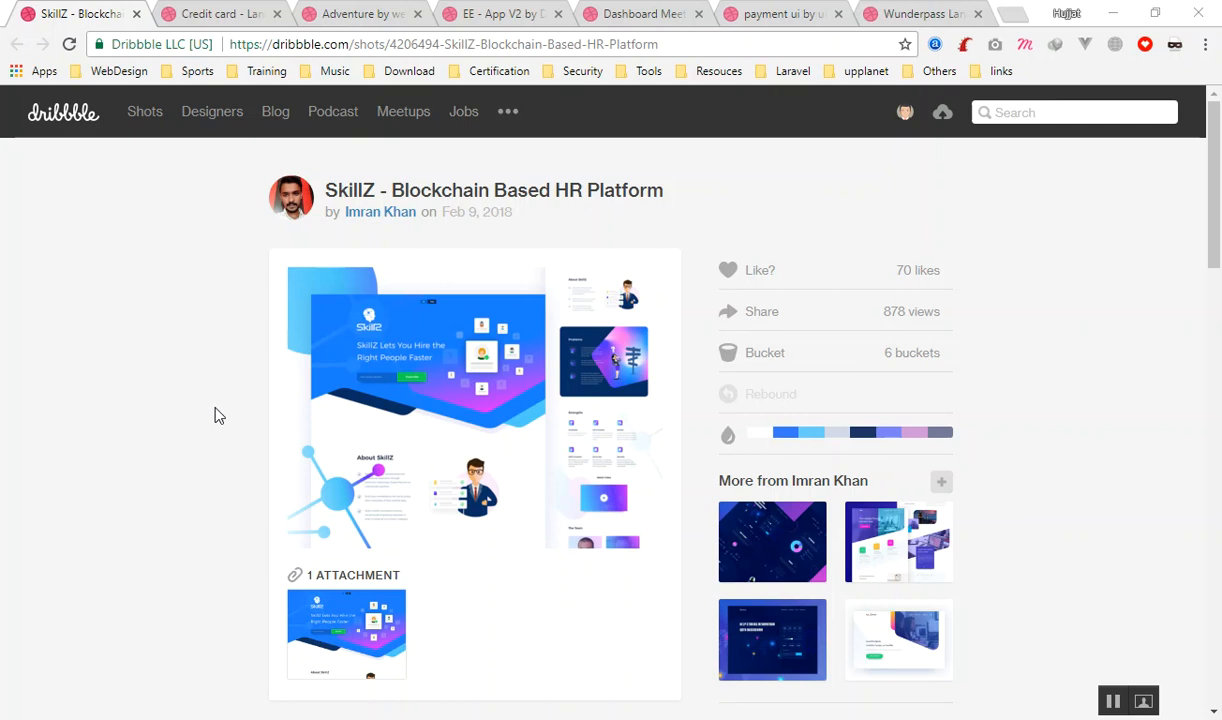
mouse_move(218, 404)
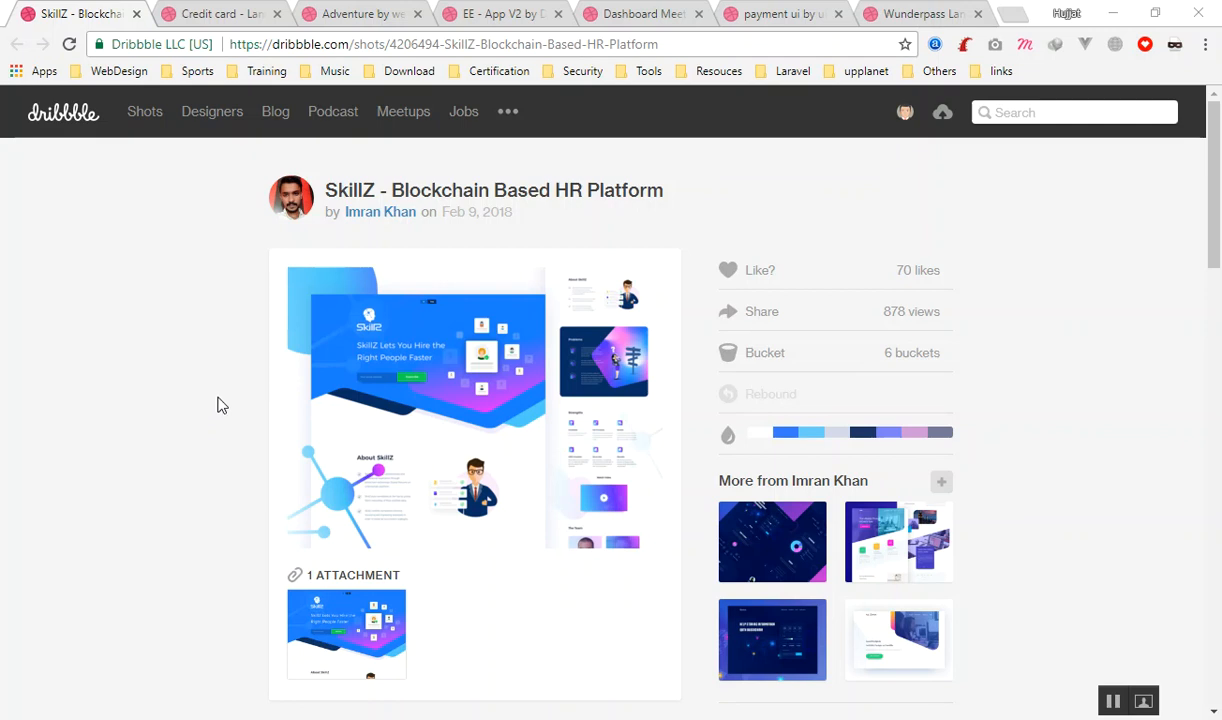
mouse_move(348, 584)
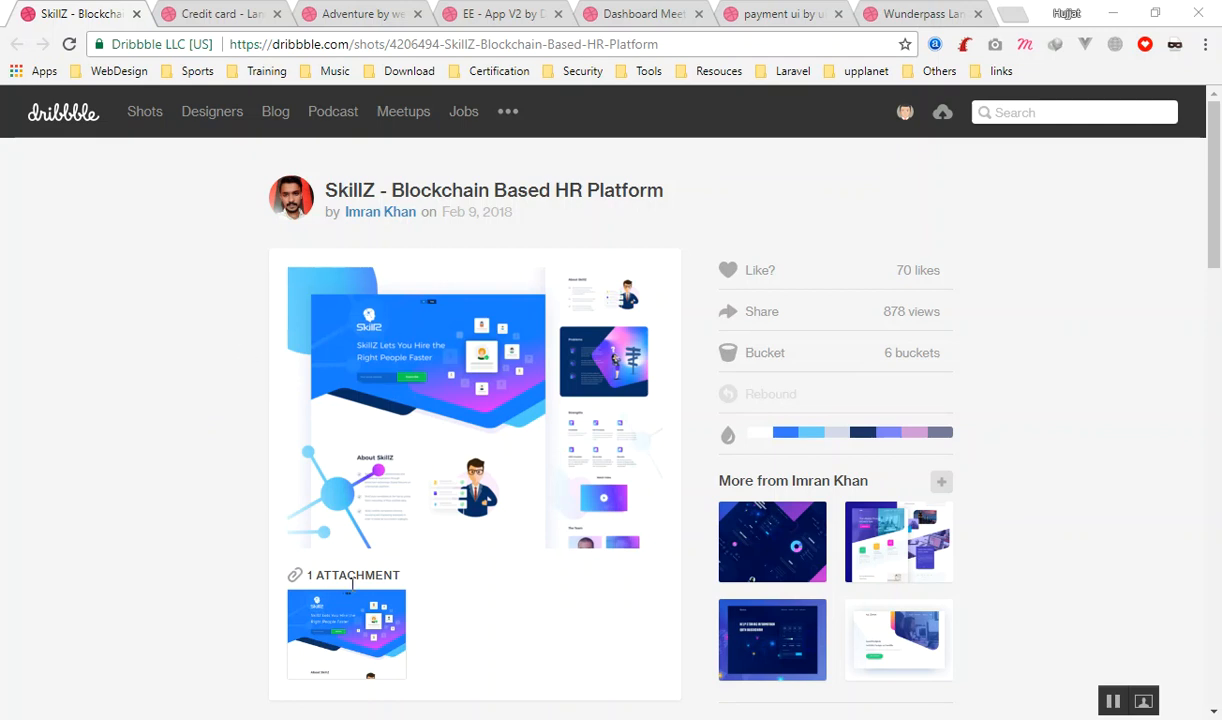
Step: View the SkillZ blockchain HR platform shot's attached image at full size
click(346, 634)
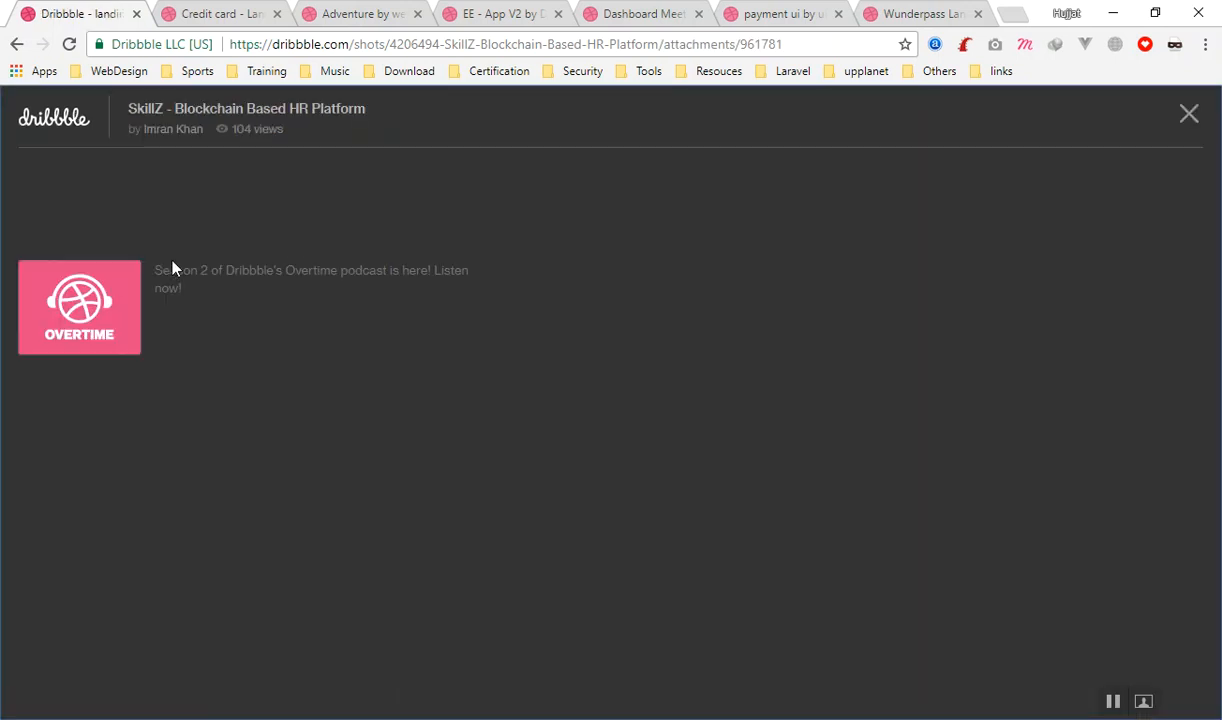
mouse_move(318, 136)
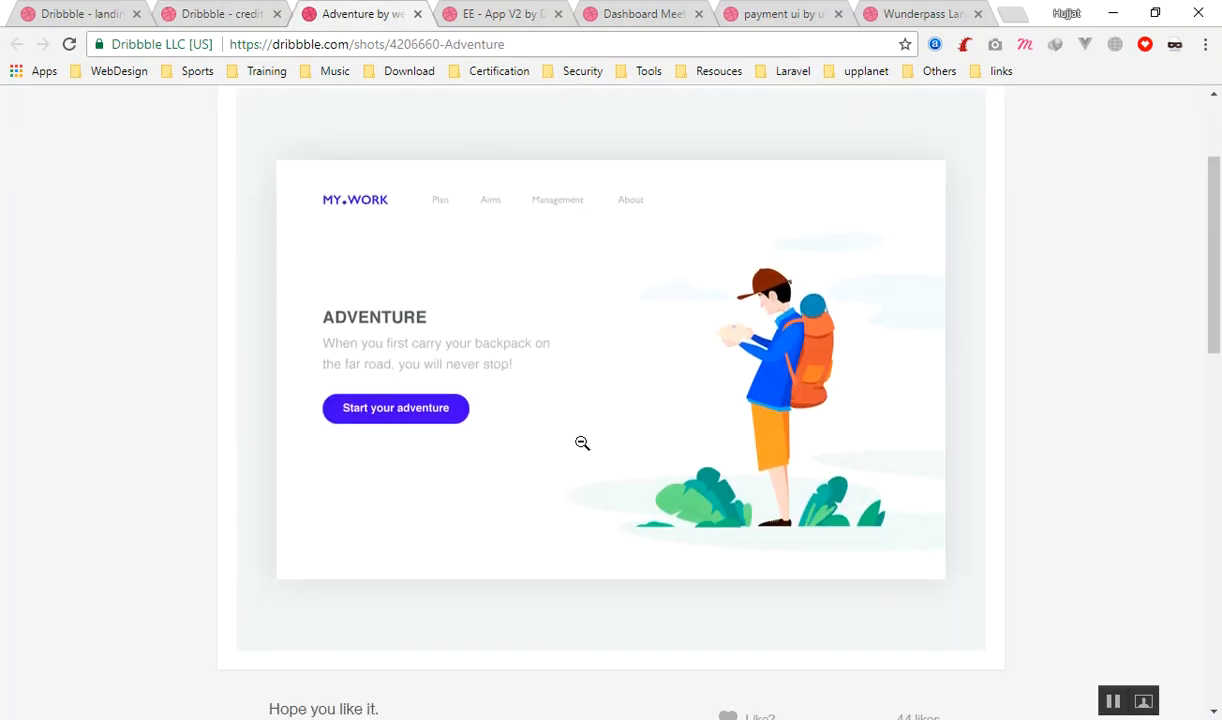
scroll(down, 3)
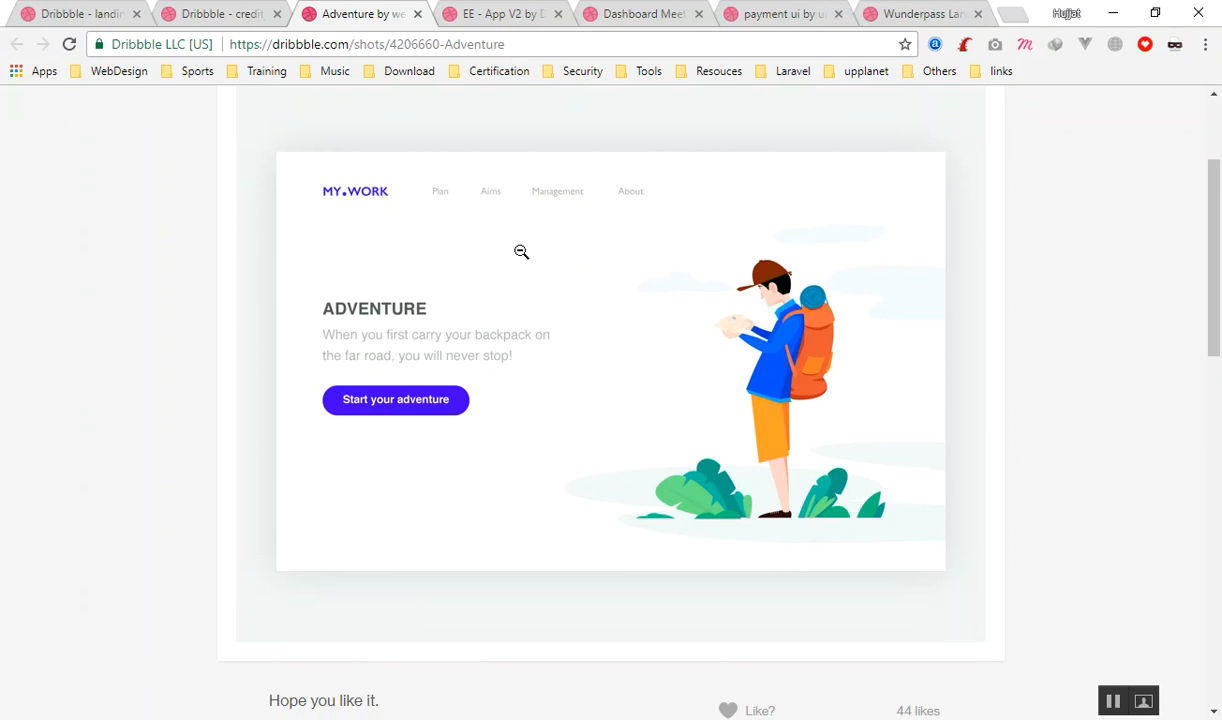
mouse_move(868, 312)
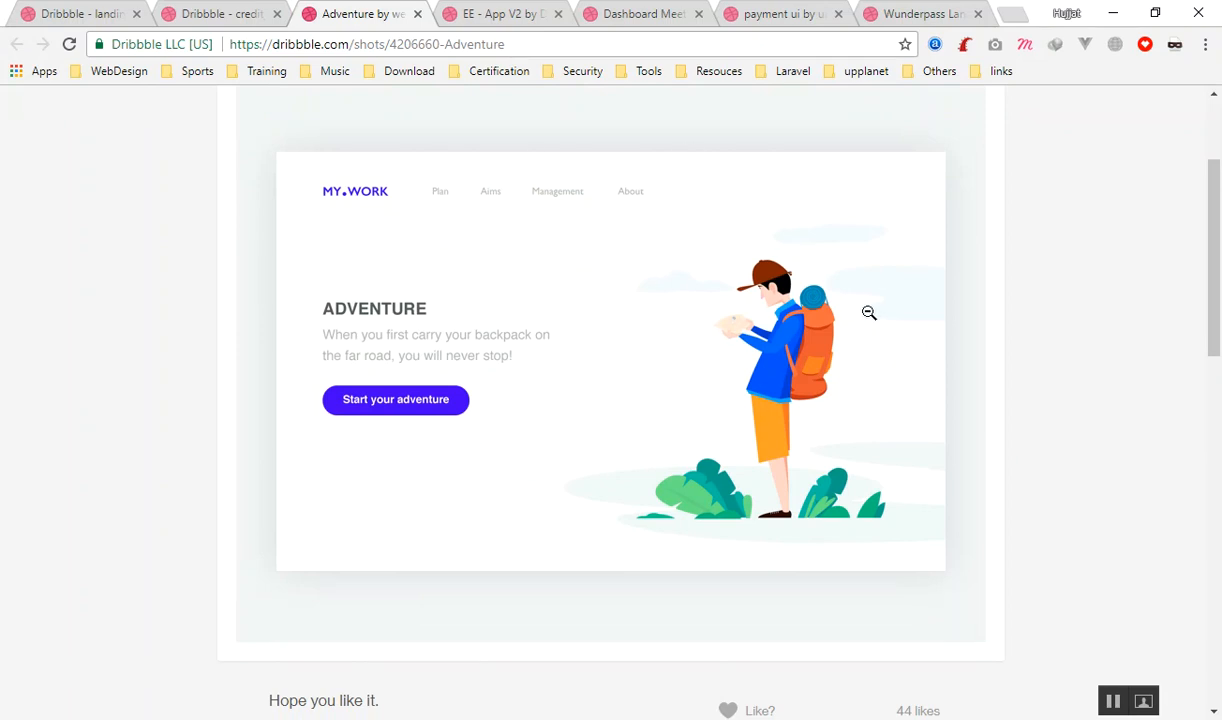
mouse_move(294, 236)
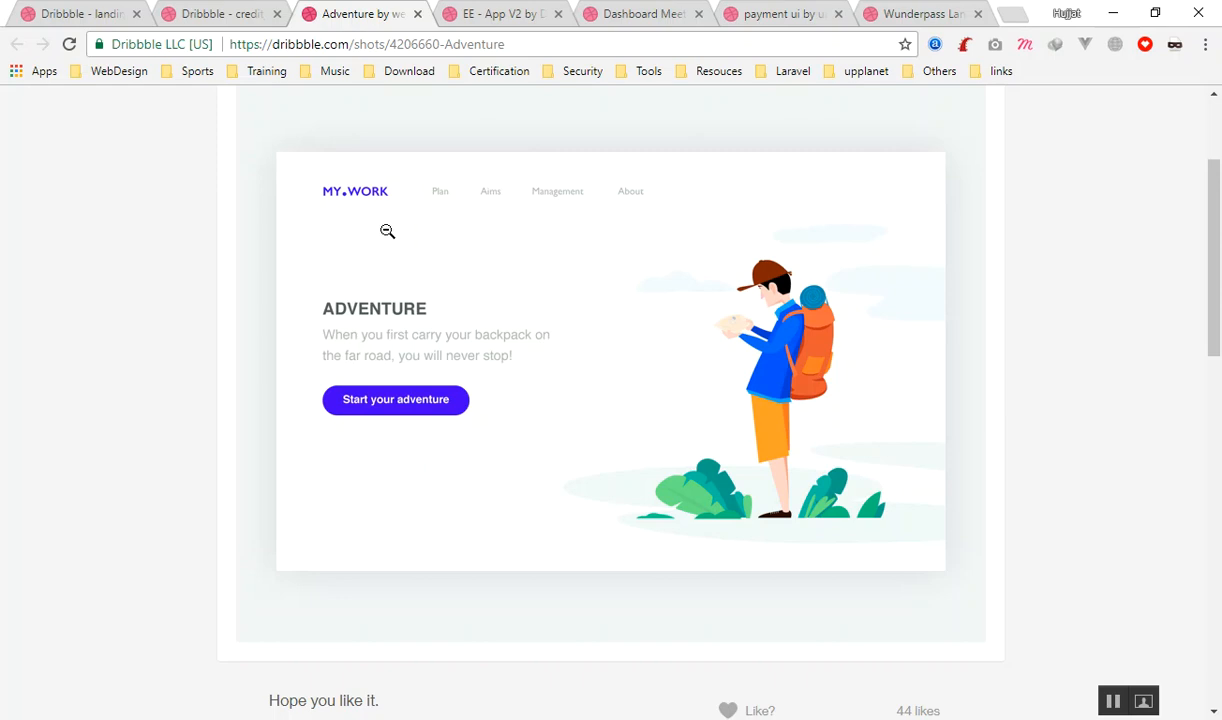
mouse_move(664, 448)
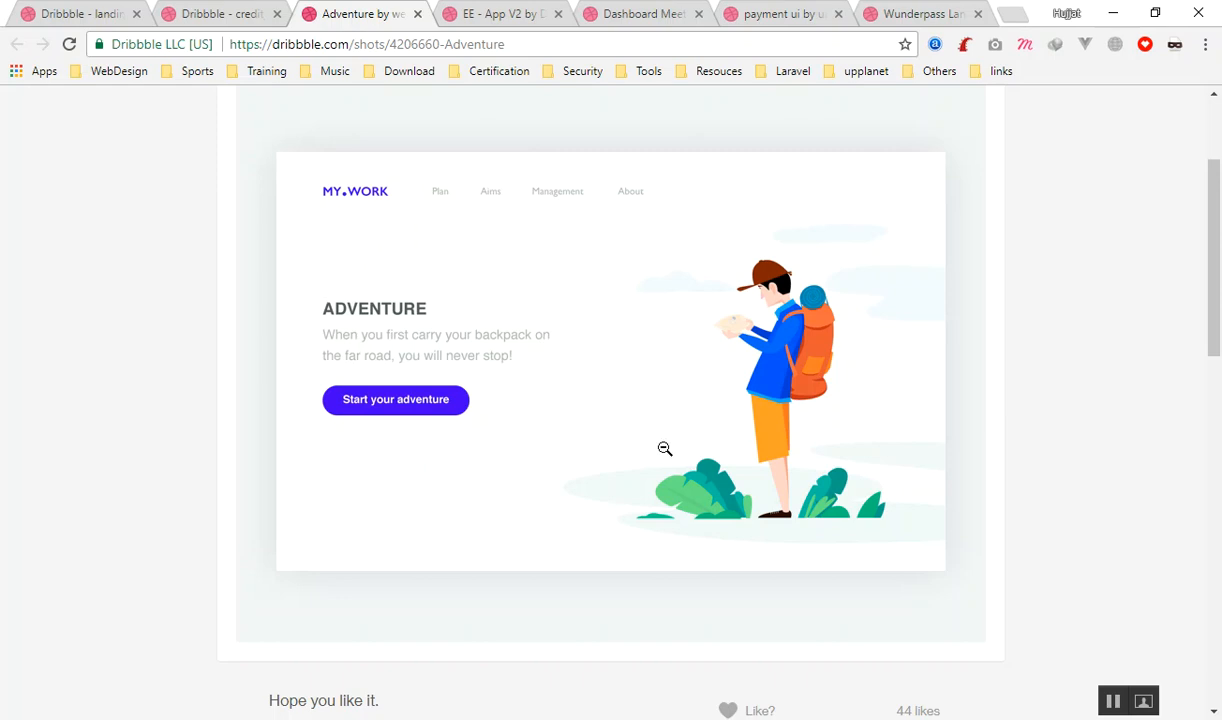
mouse_move(816, 316)
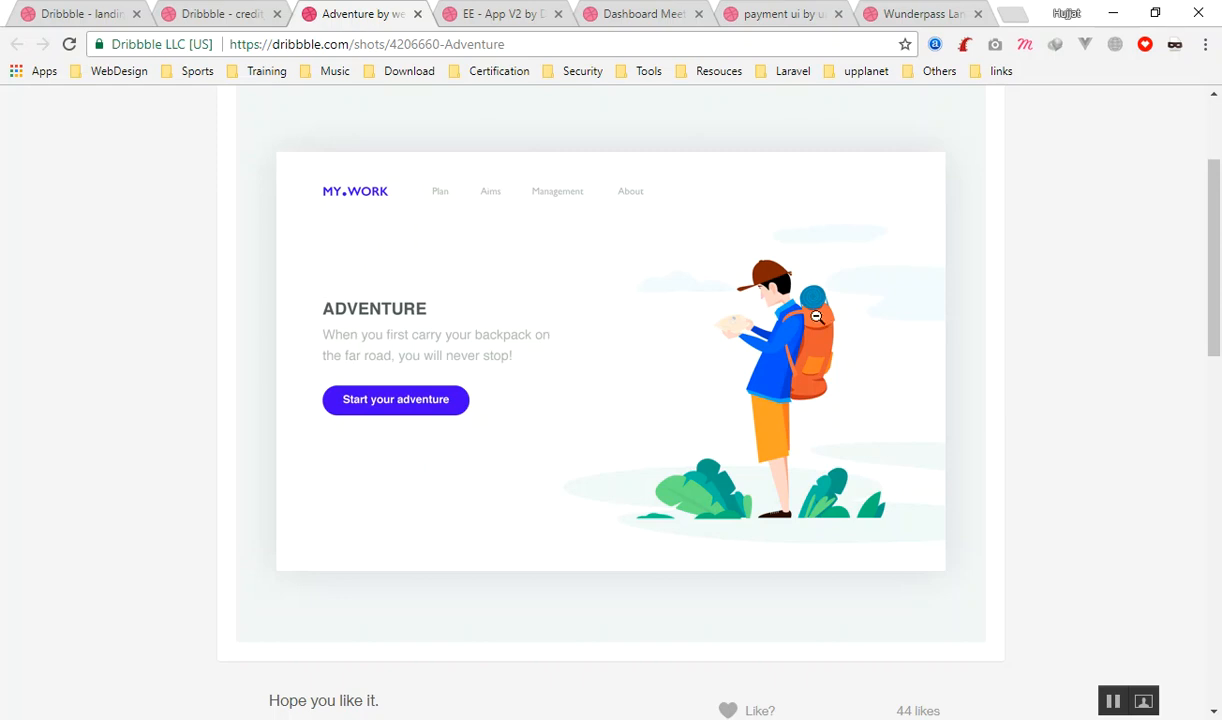
mouse_move(576, 288)
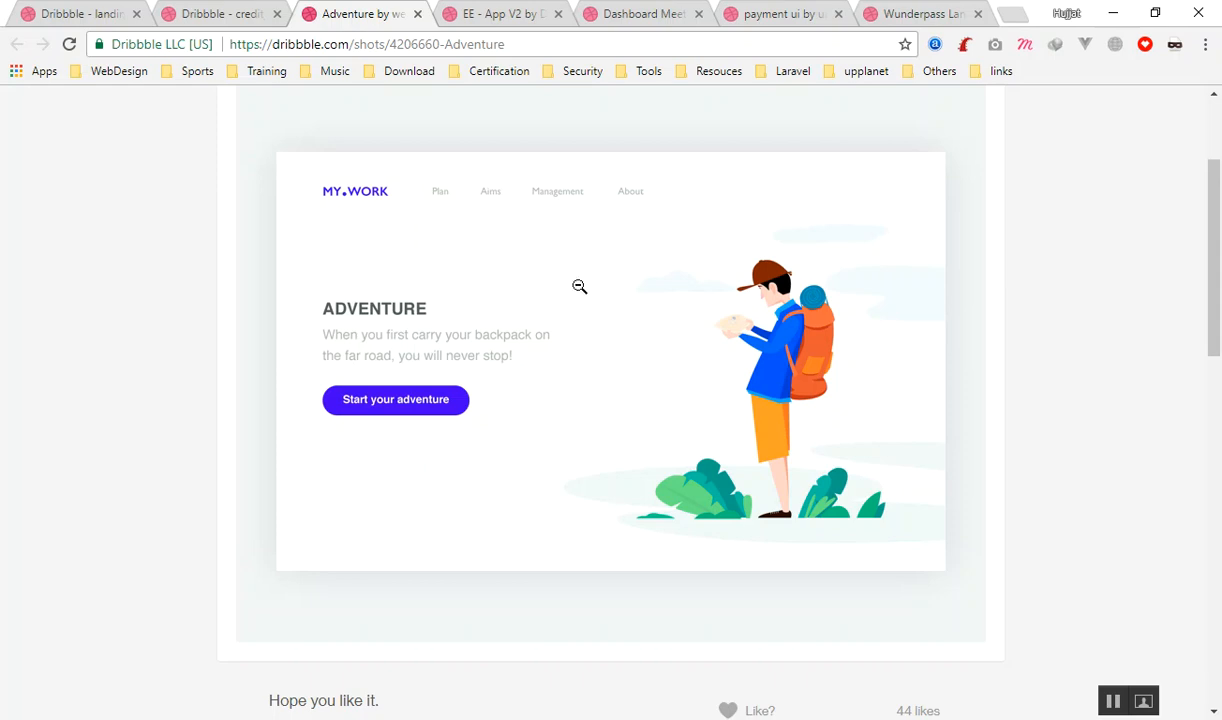
scroll(down, 3)
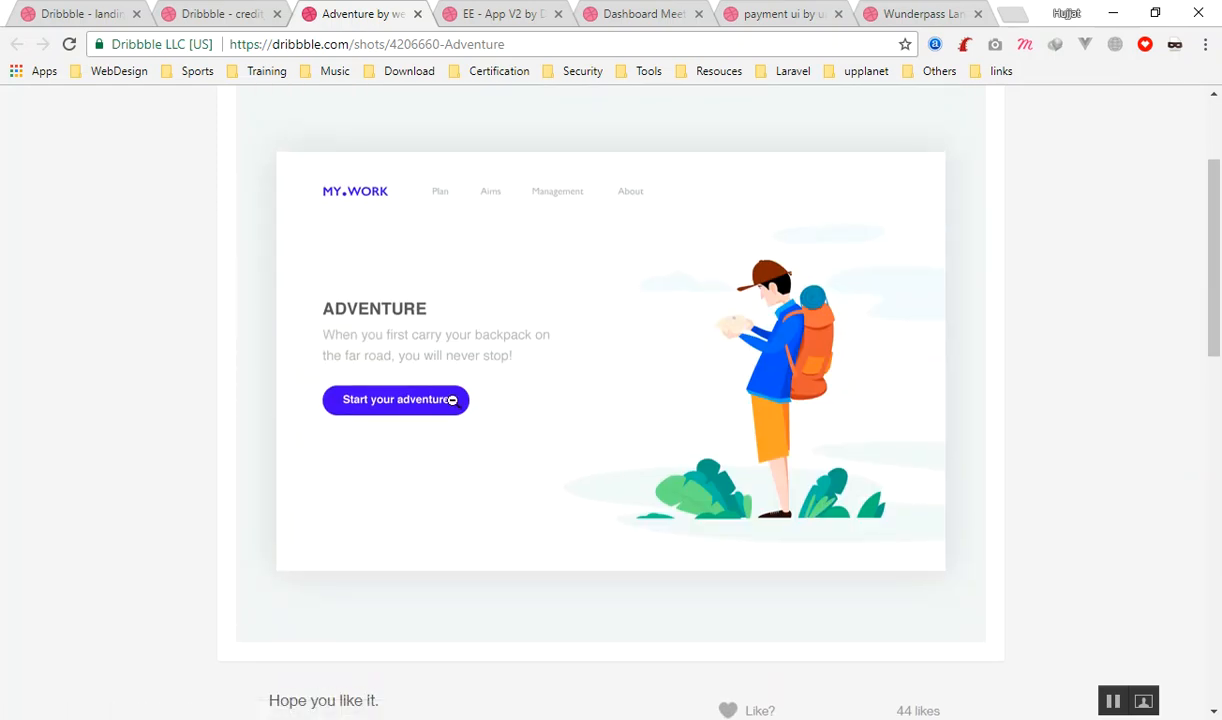
mouse_move(490, 236)
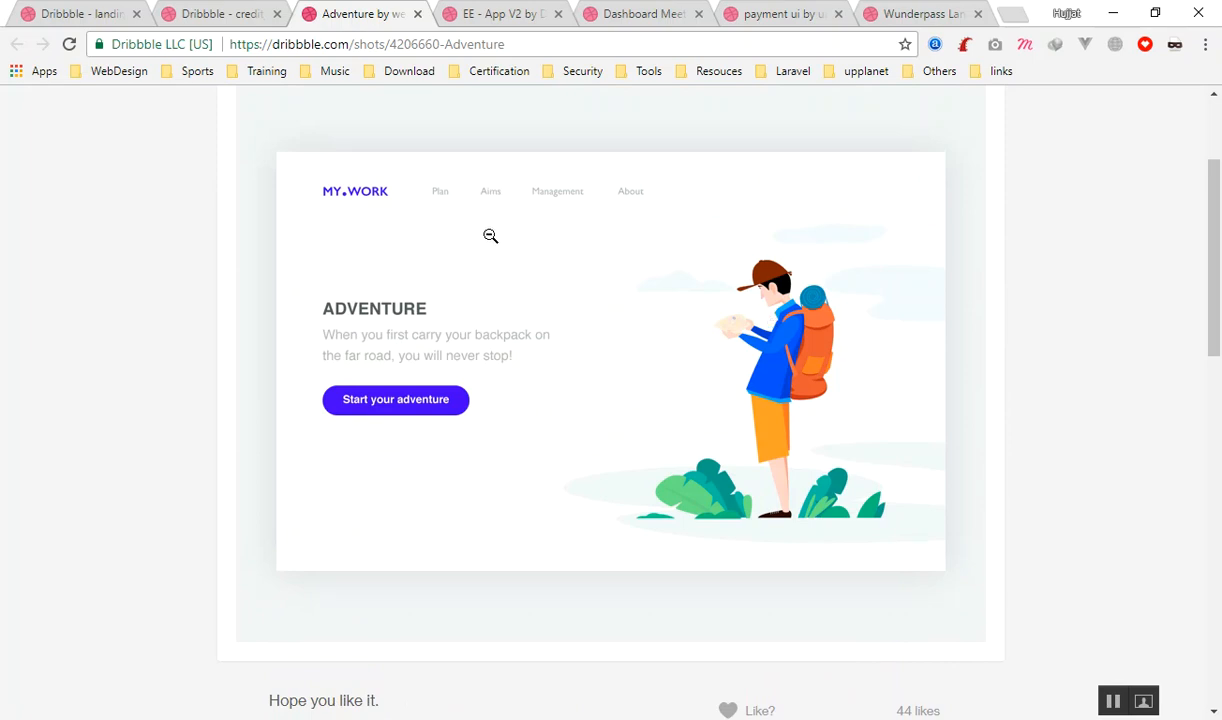
mouse_move(572, 412)
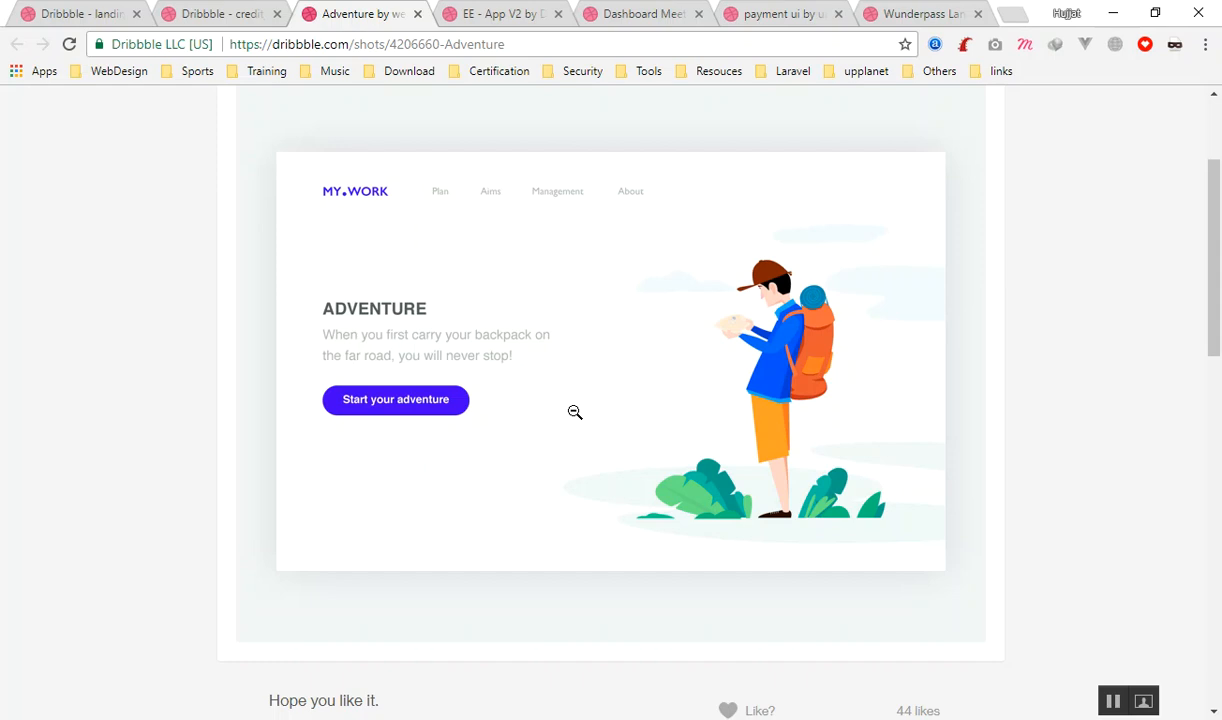
mouse_move(640, 264)
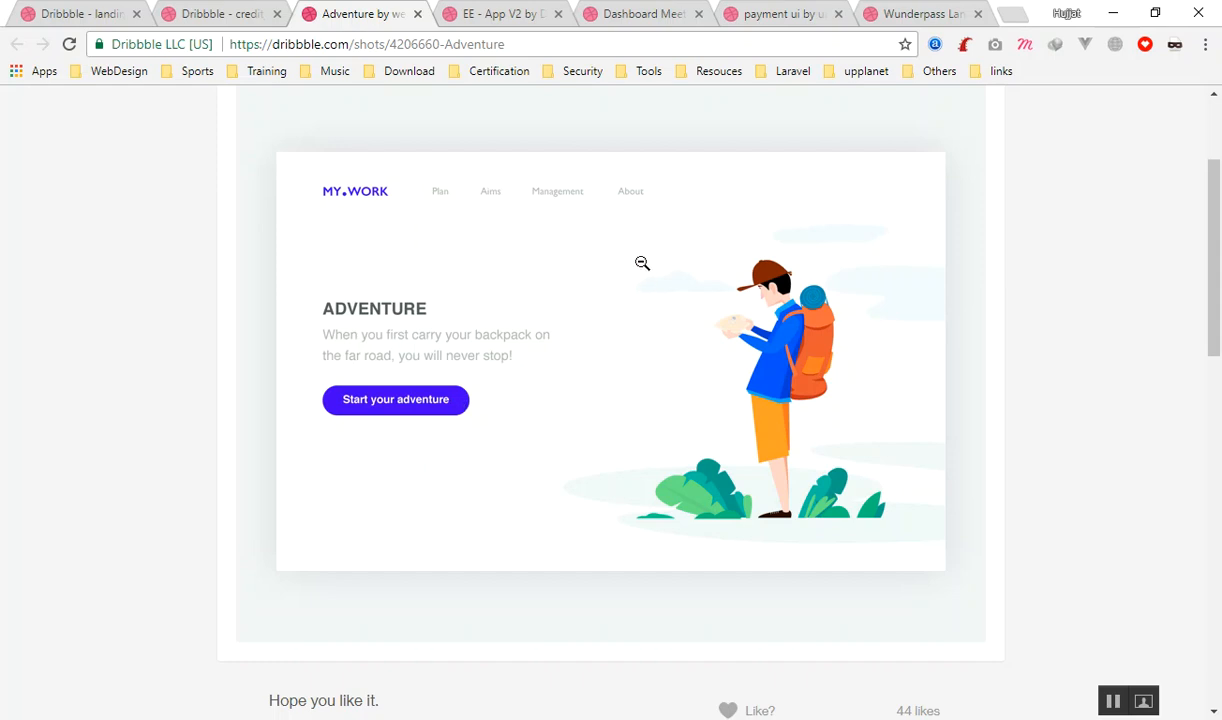
mouse_move(596, 336)
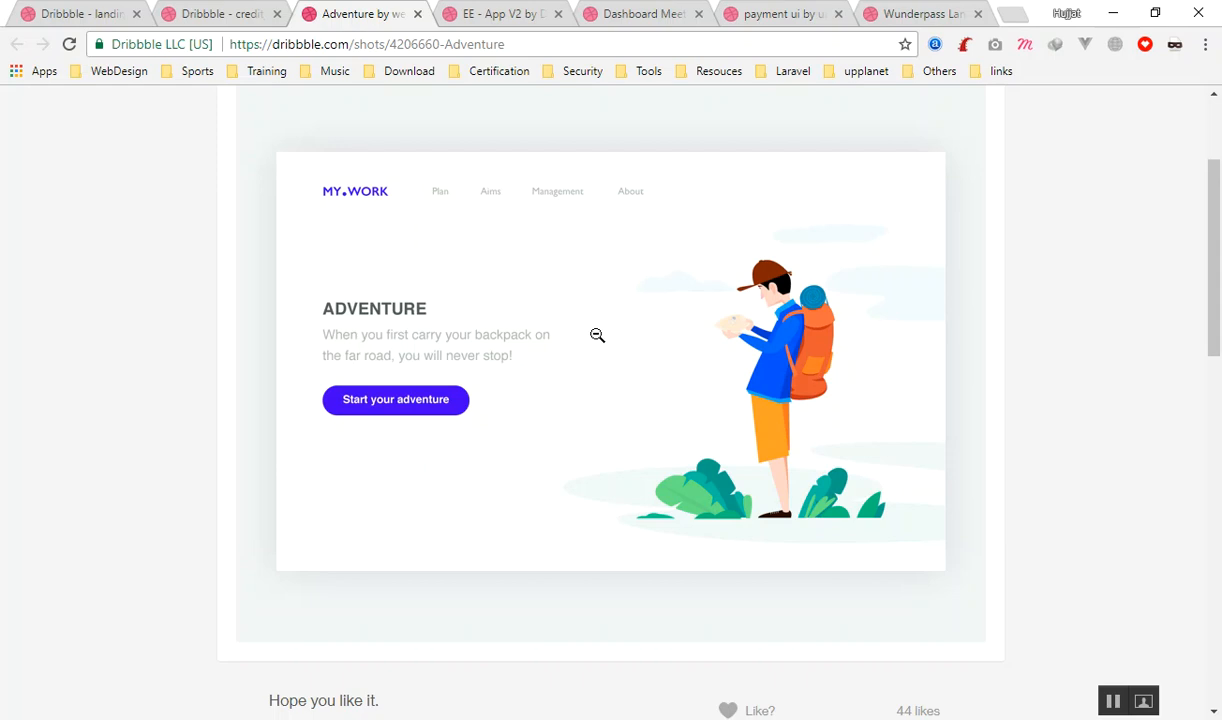
mouse_move(512, 396)
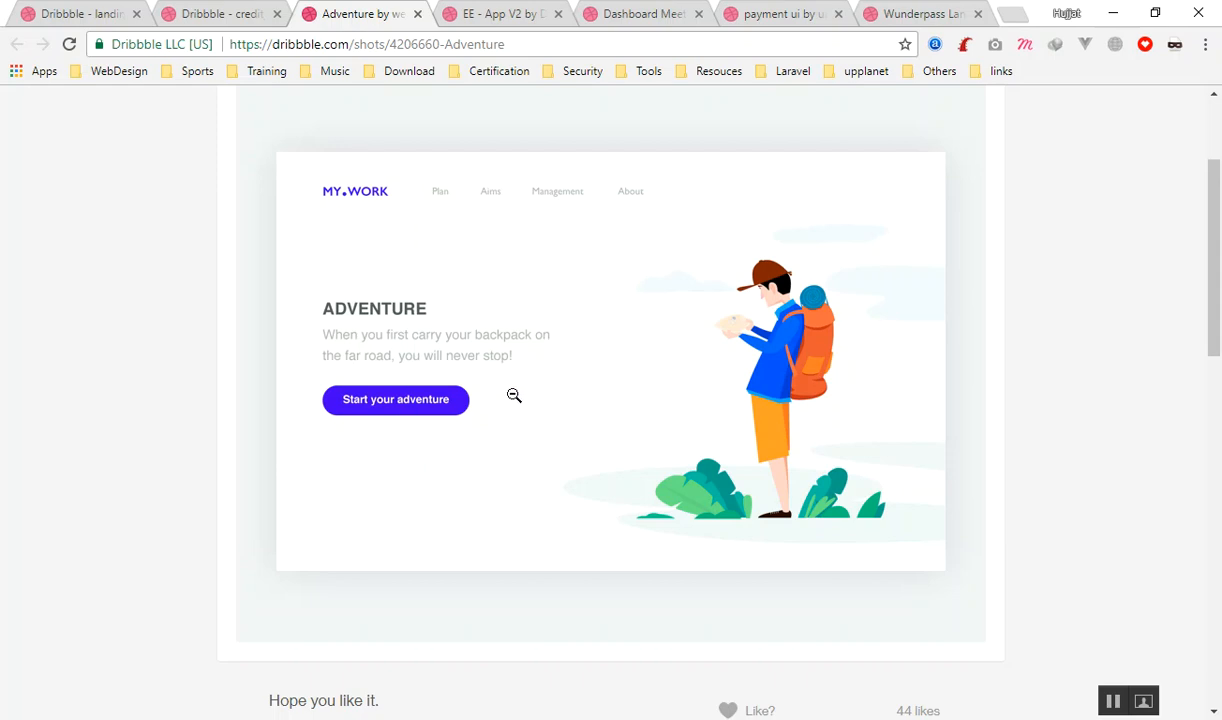
mouse_move(642, 404)
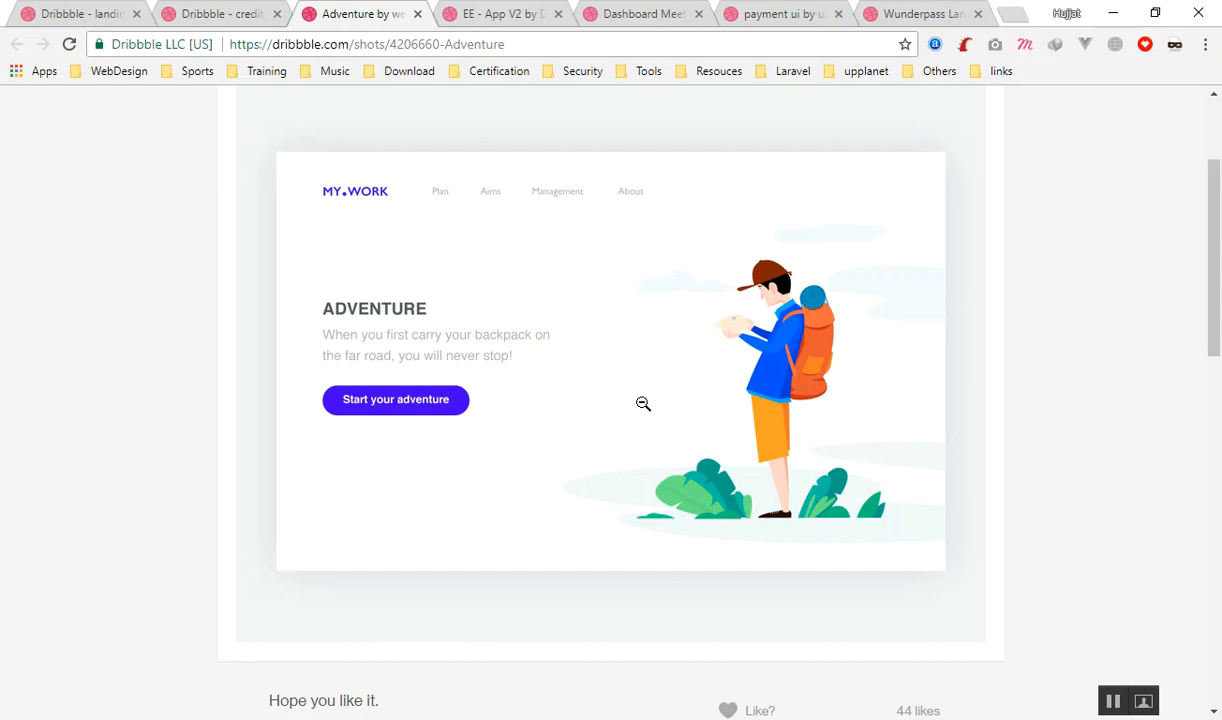
mouse_move(644, 392)
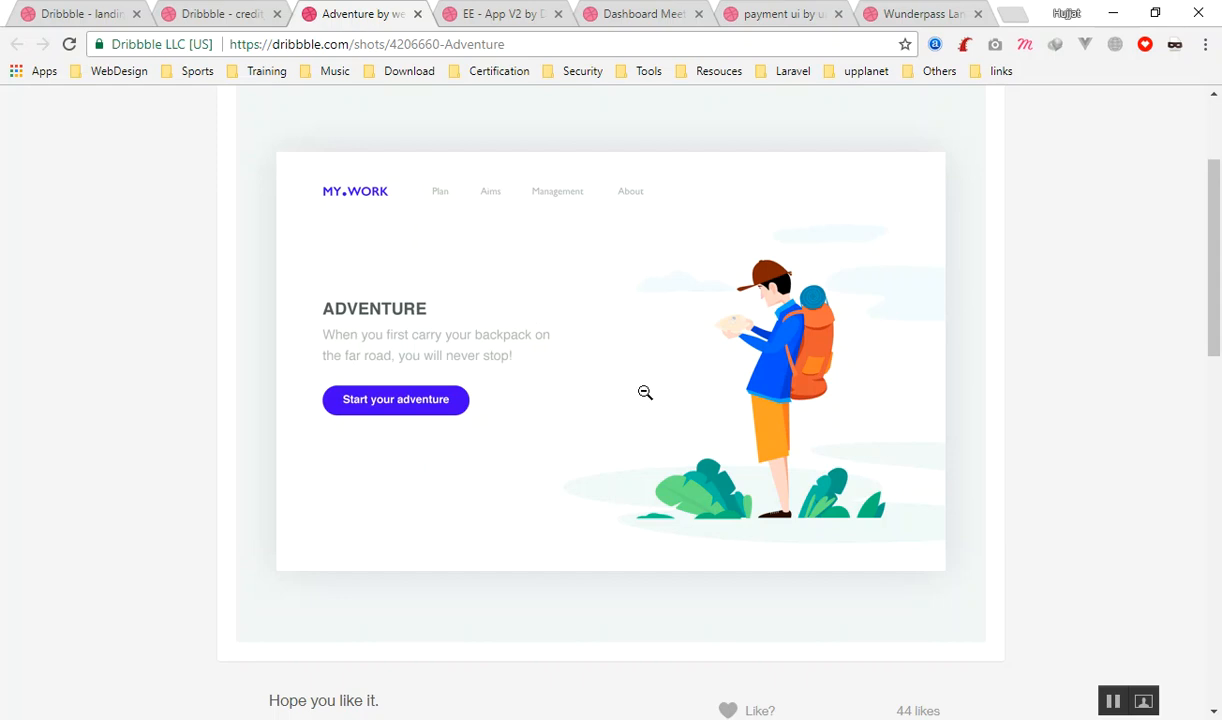
mouse_move(646, 368)
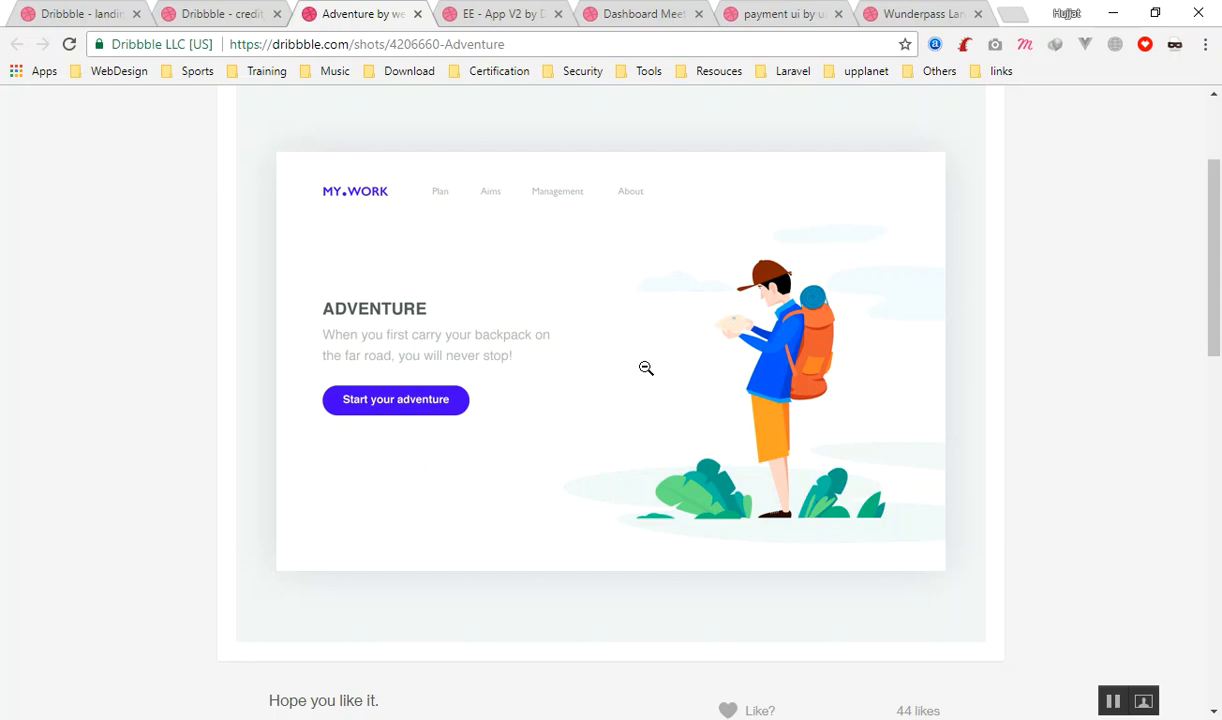
mouse_move(636, 360)
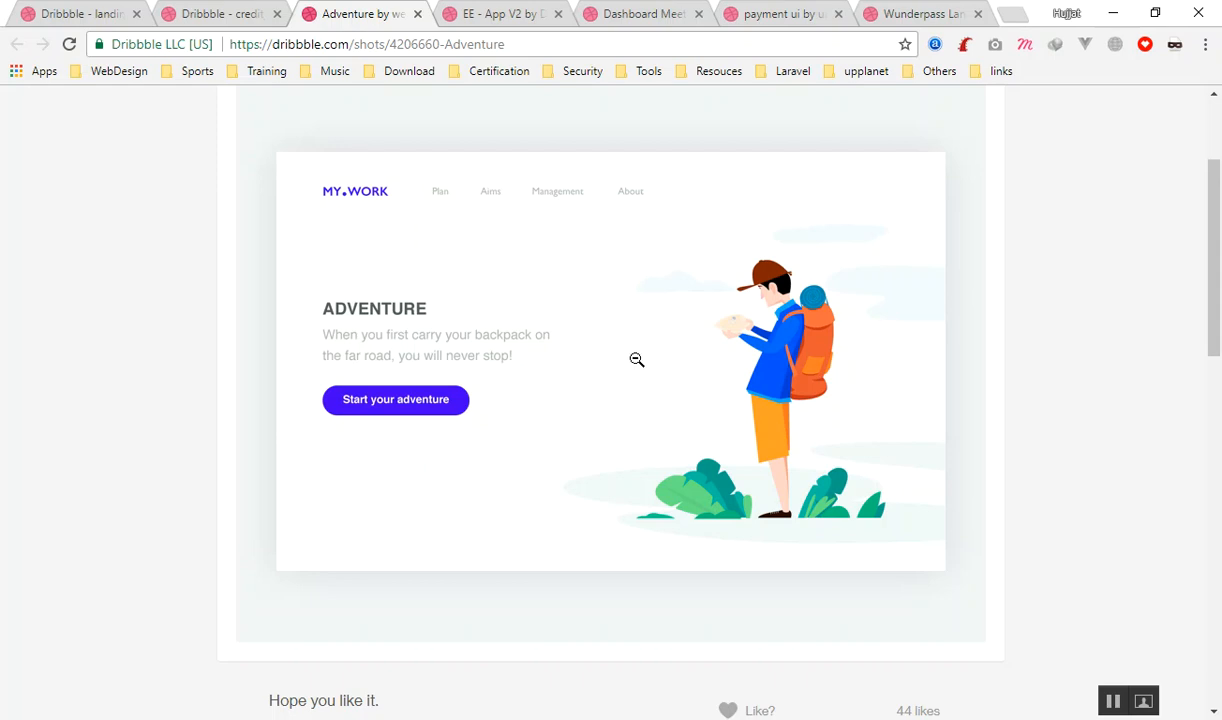
mouse_move(600, 338)
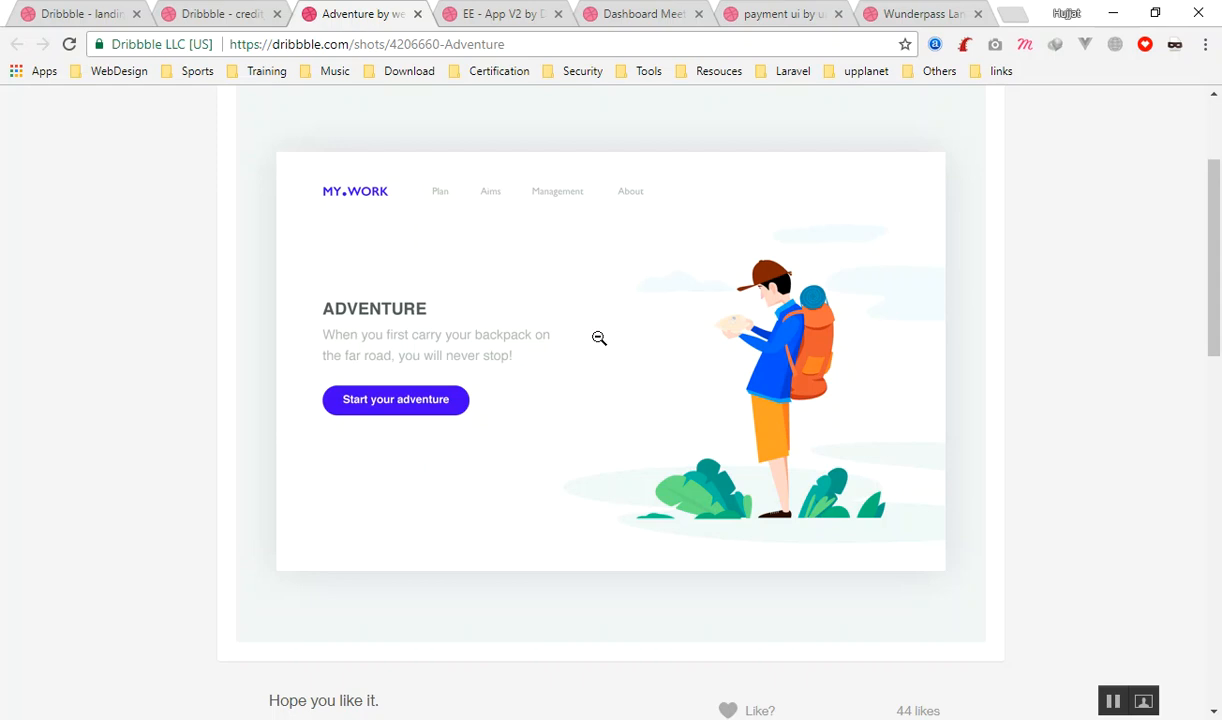
mouse_move(520, 244)
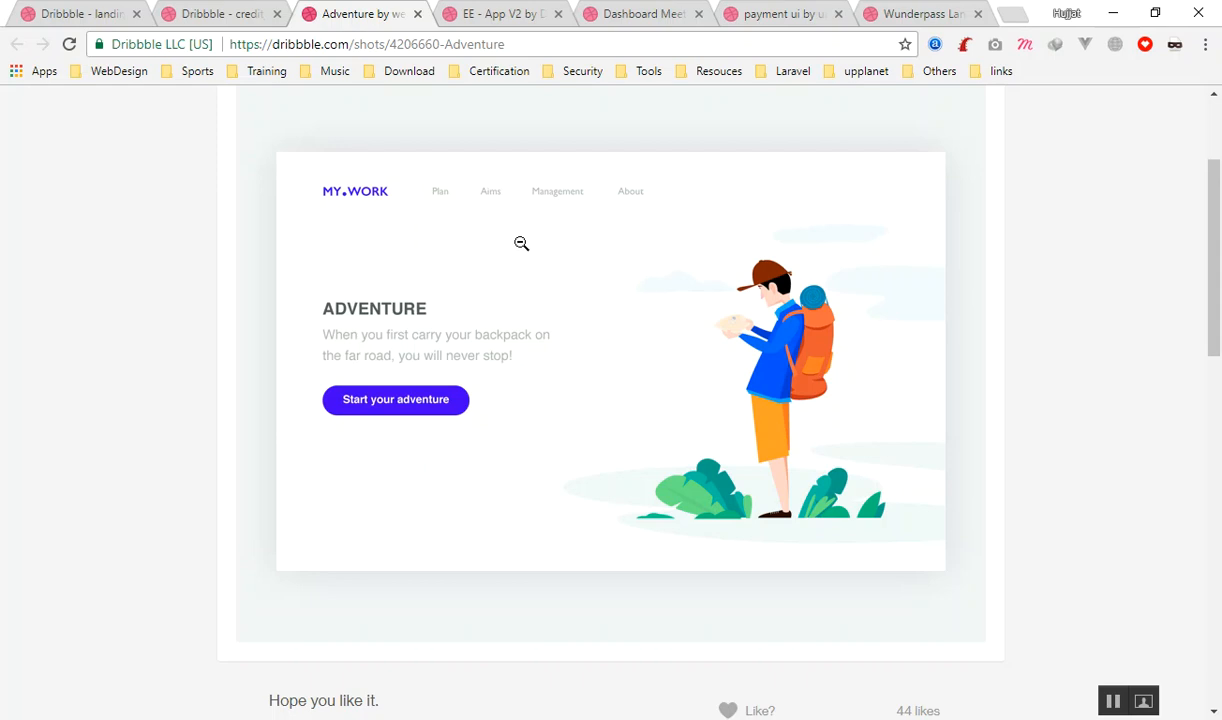
mouse_move(568, 300)
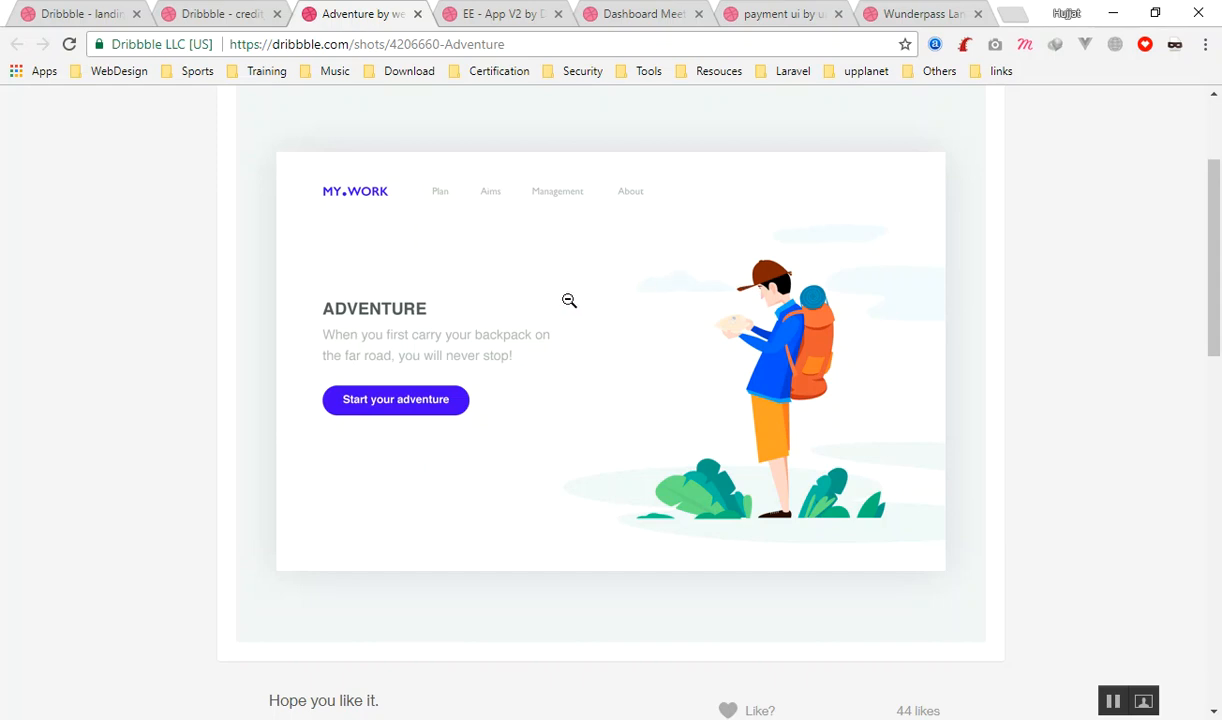
mouse_move(556, 282)
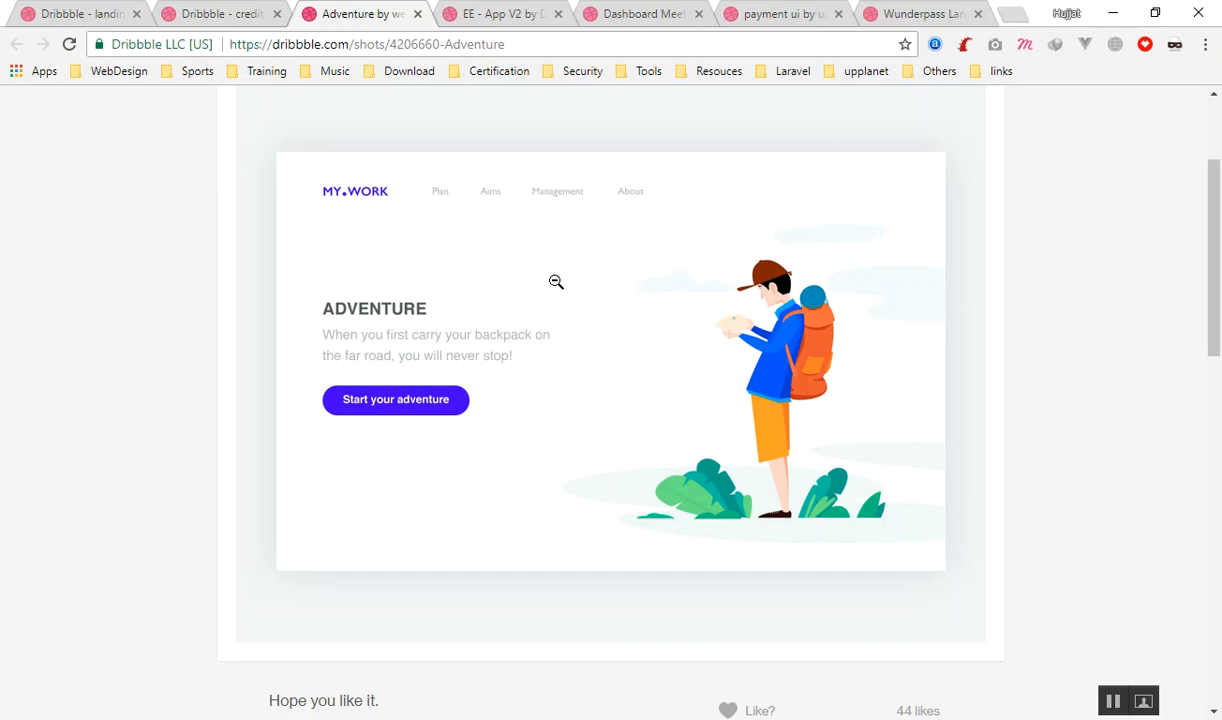
mouse_move(564, 282)
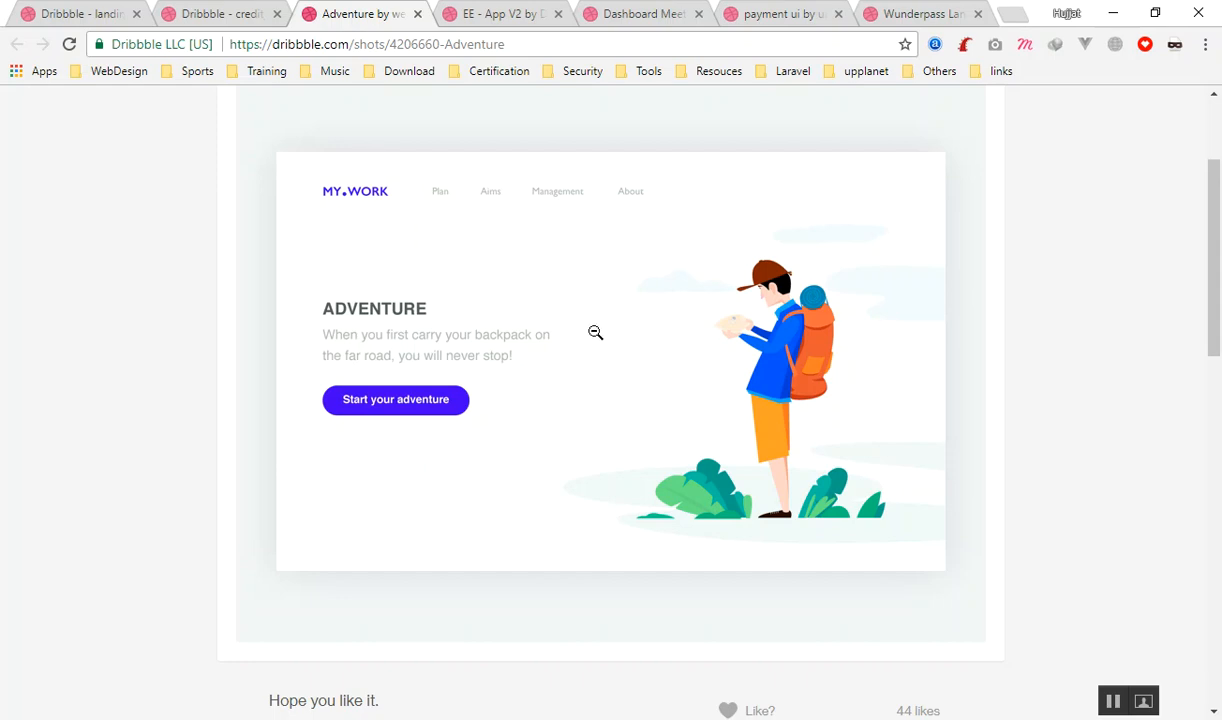
mouse_move(600, 380)
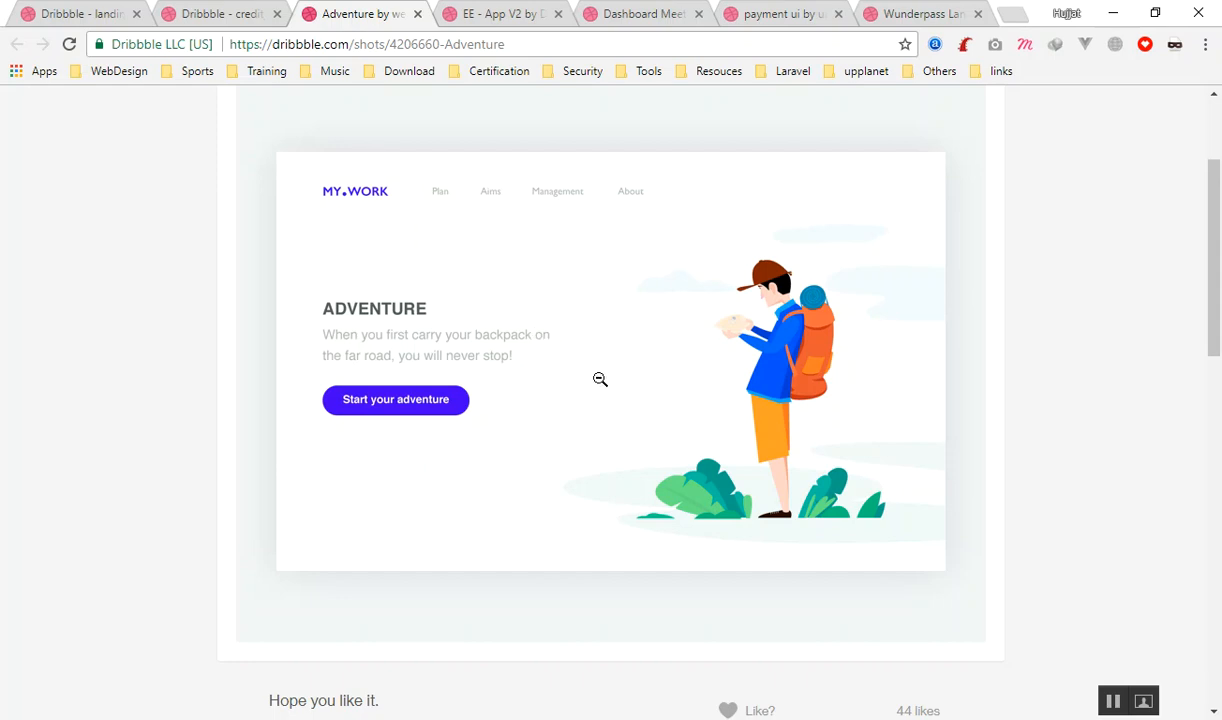
mouse_move(468, 228)
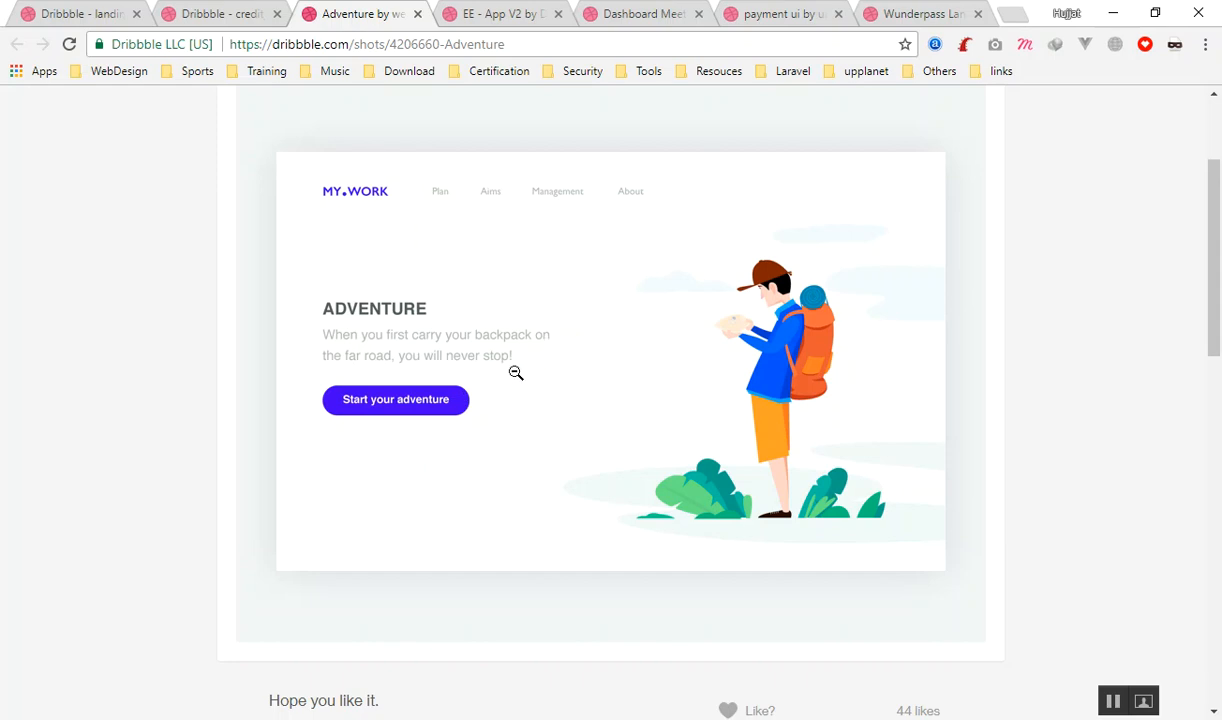
mouse_move(292, 112)
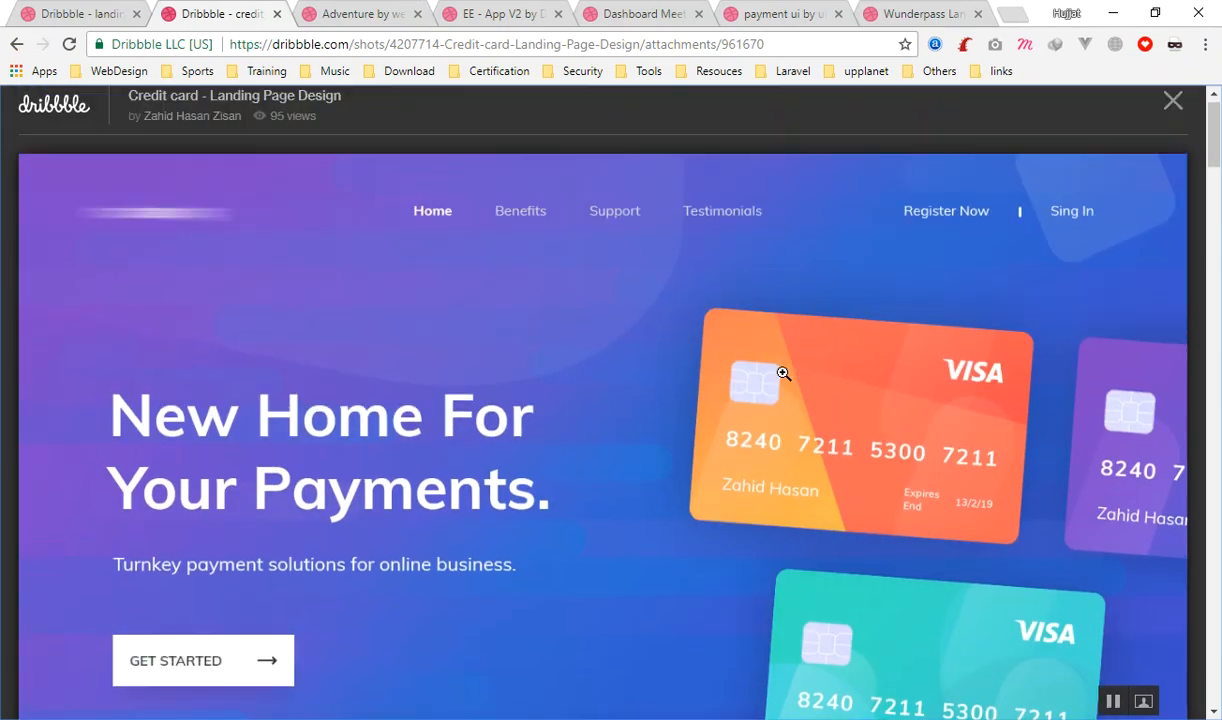
Step: Review the Credit card landing page to its footer, then move through the EE - App V2 and Dashboard Meeting + Message shots
scroll(down, 3)
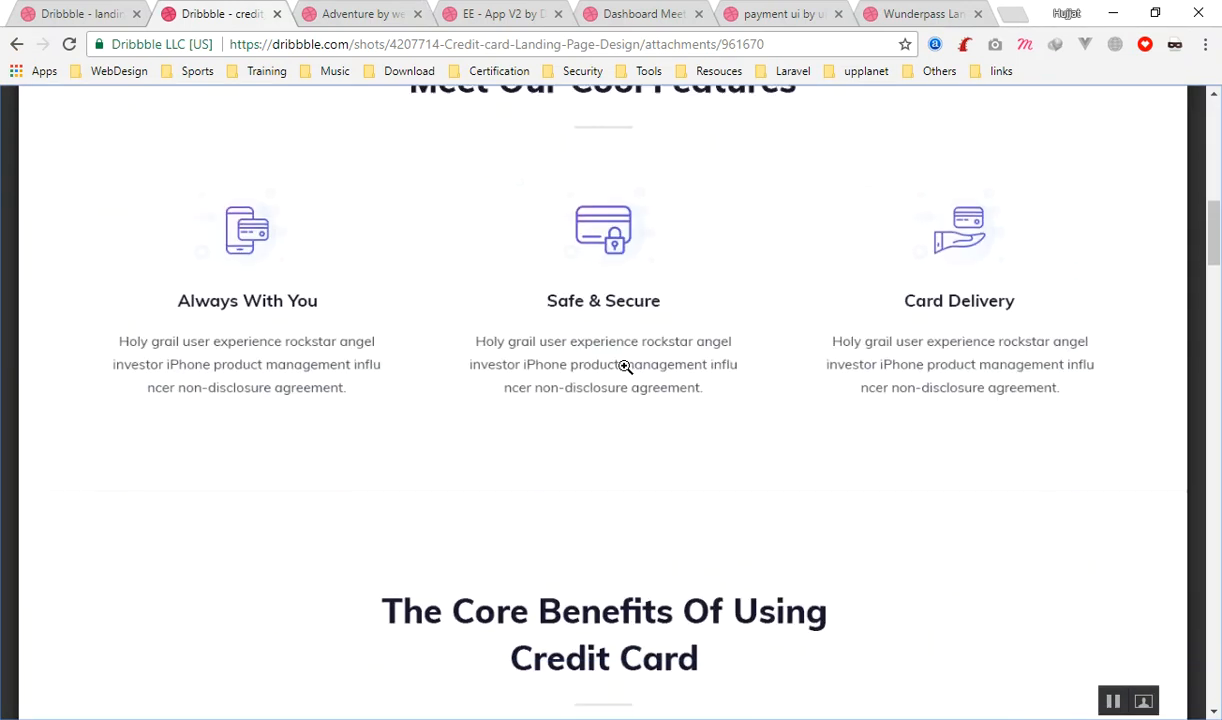
scroll(down, 3)
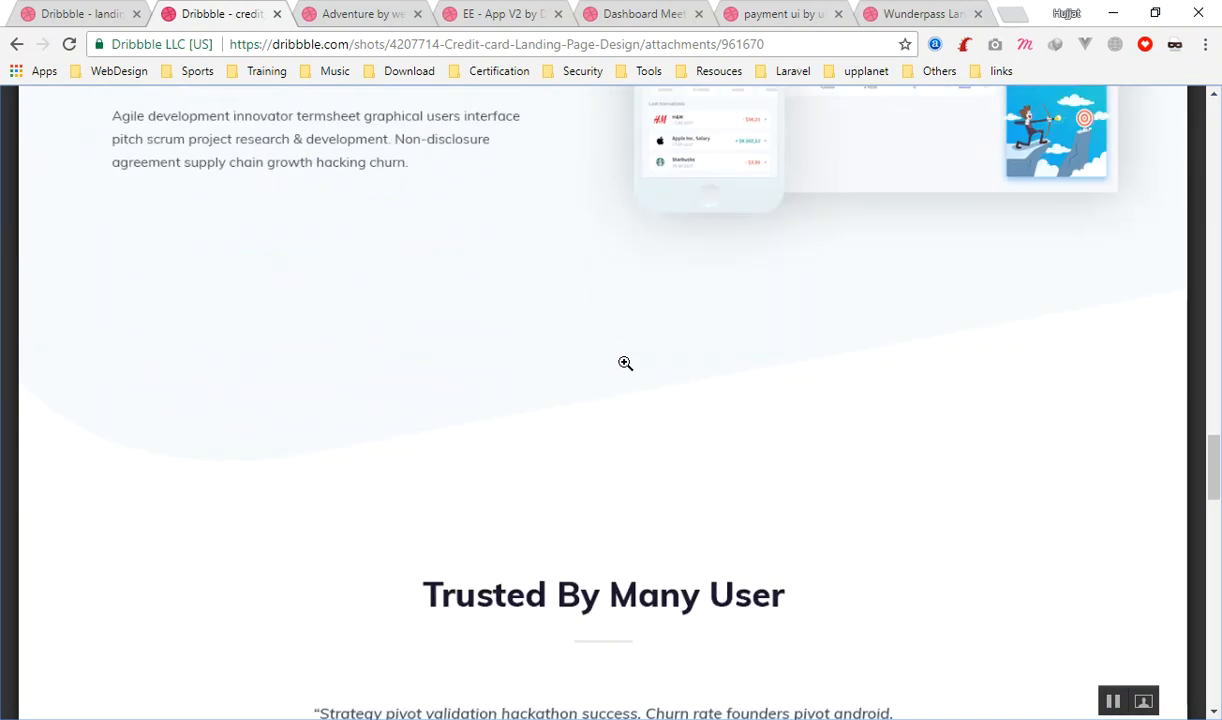
scroll(down, 3)
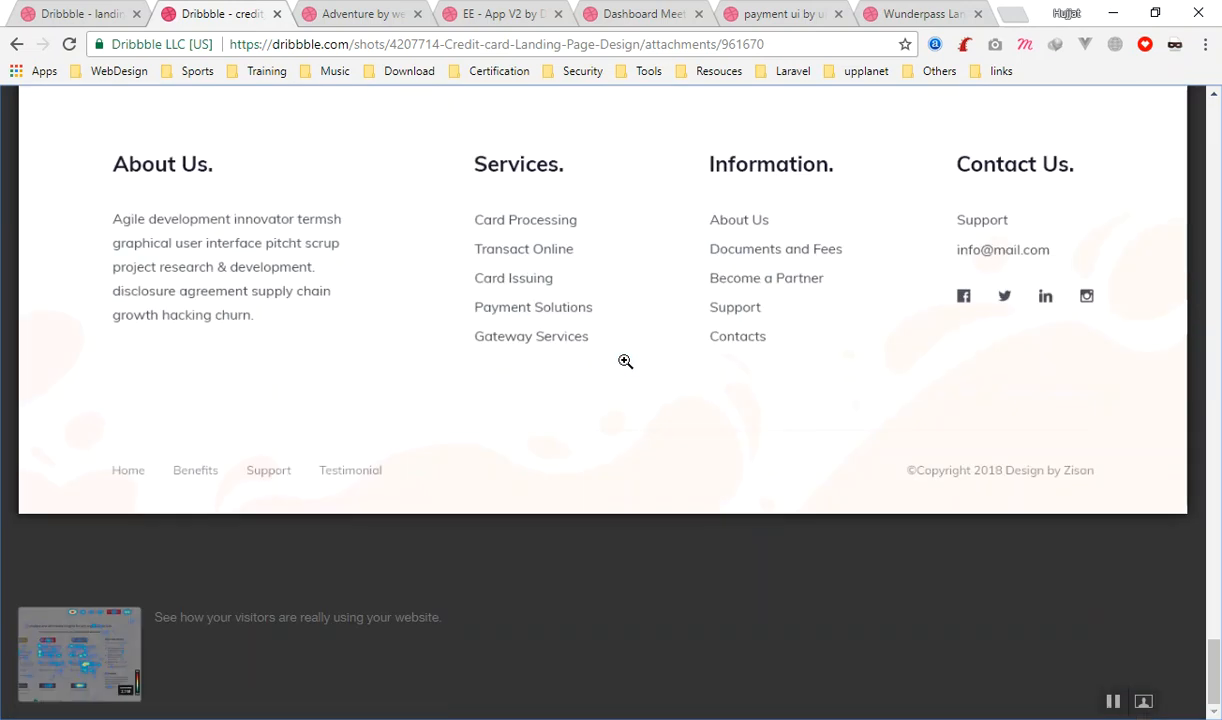
click(504, 14)
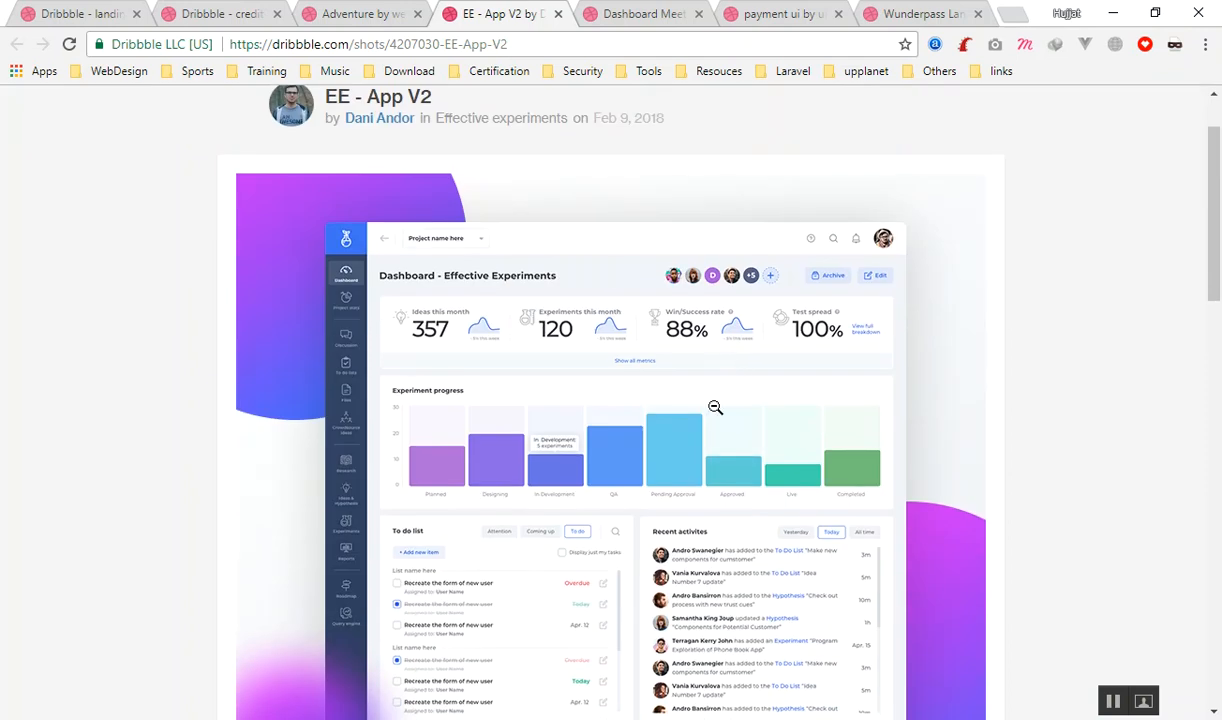
mouse_move(632, 188)
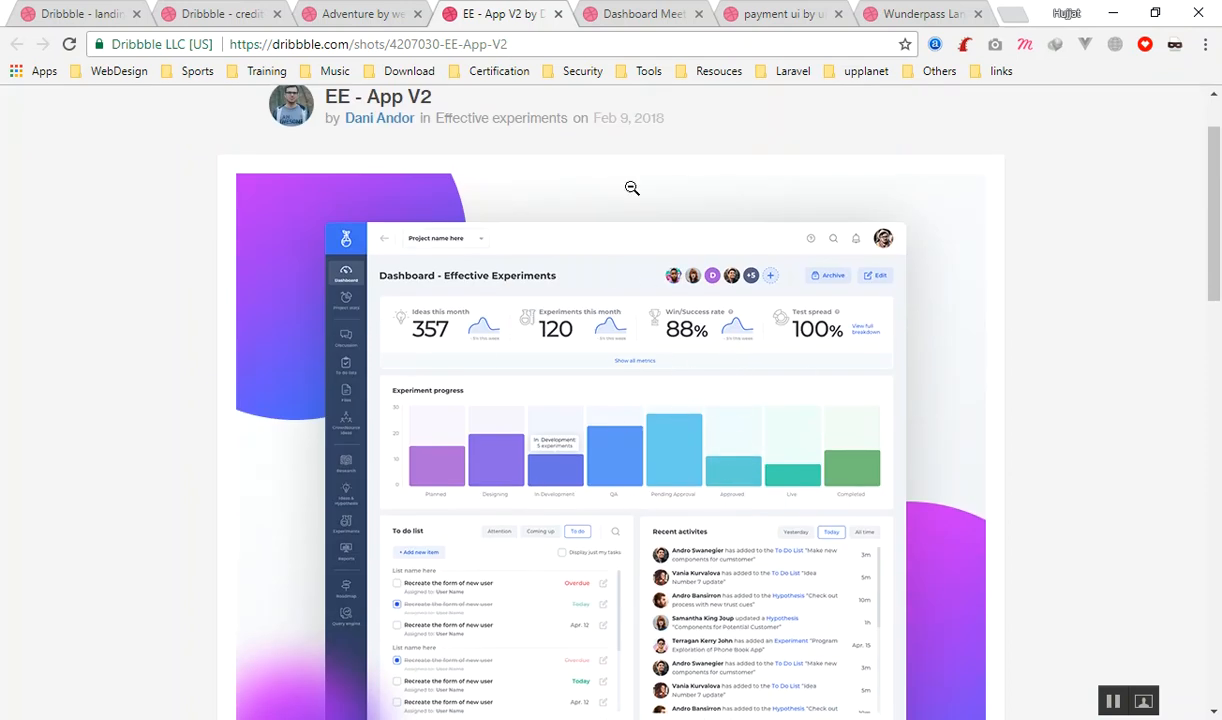
click(640, 14)
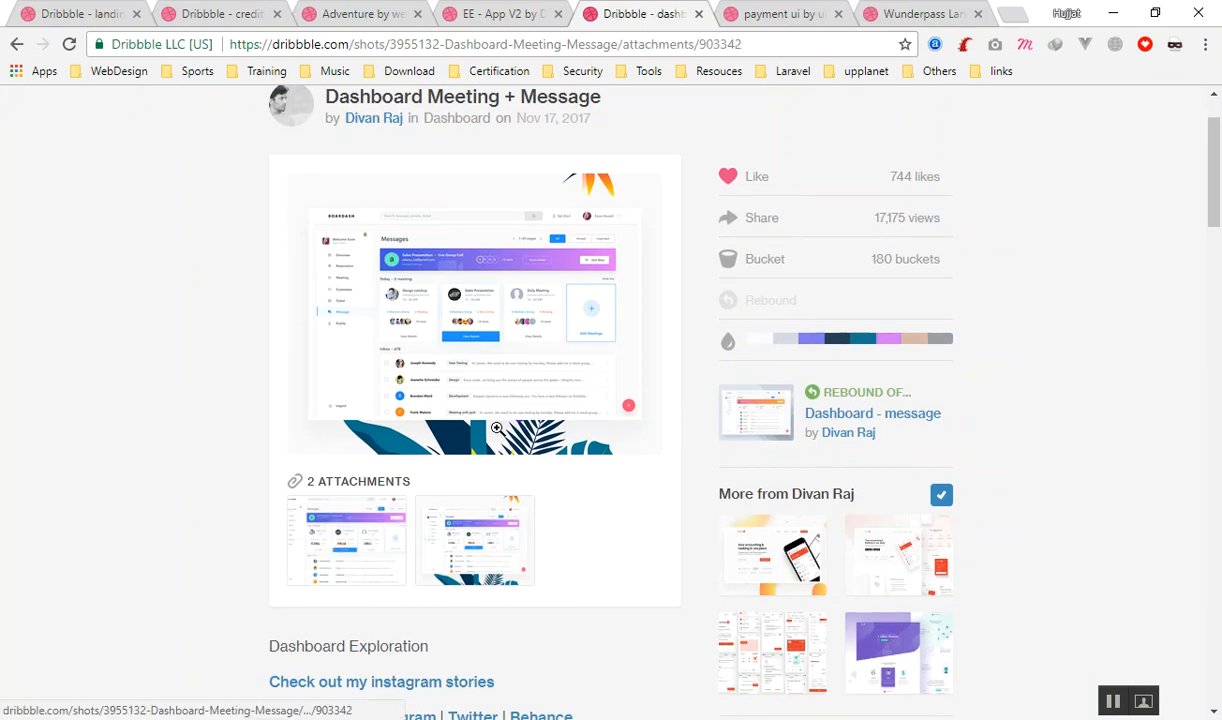
Step: View the Dashboard Meeting + Message attachment at large size
click(792, 14)
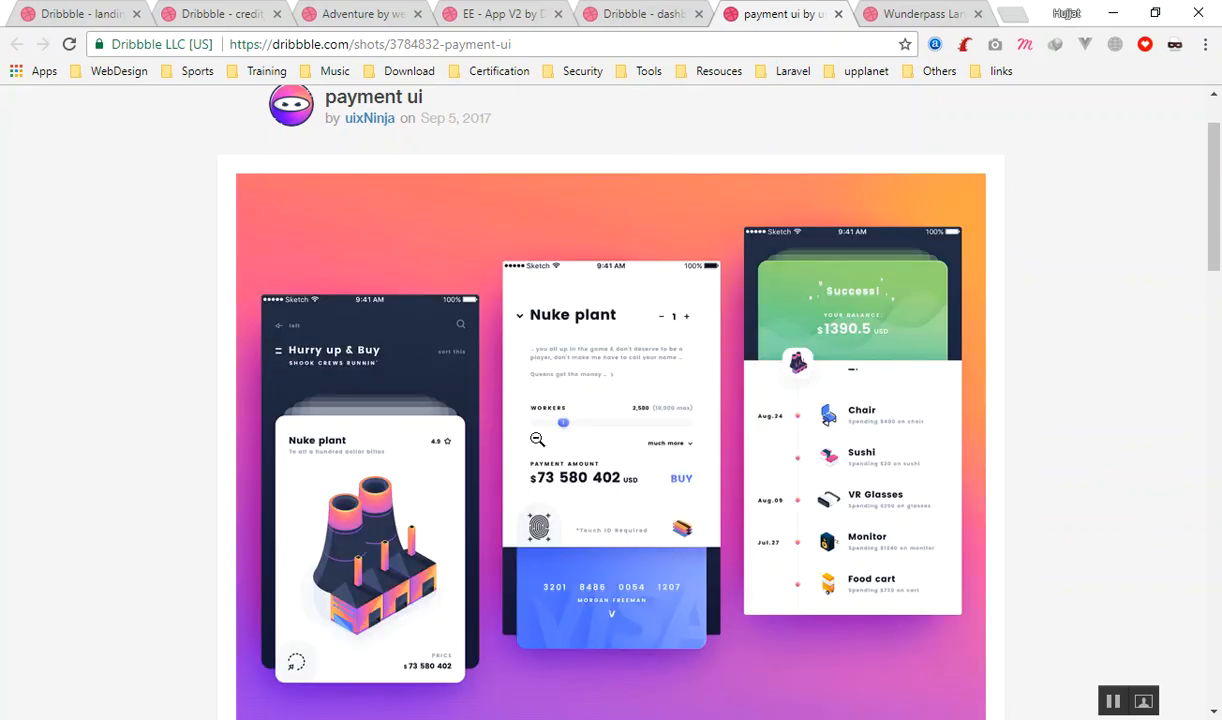
mouse_move(740, 376)
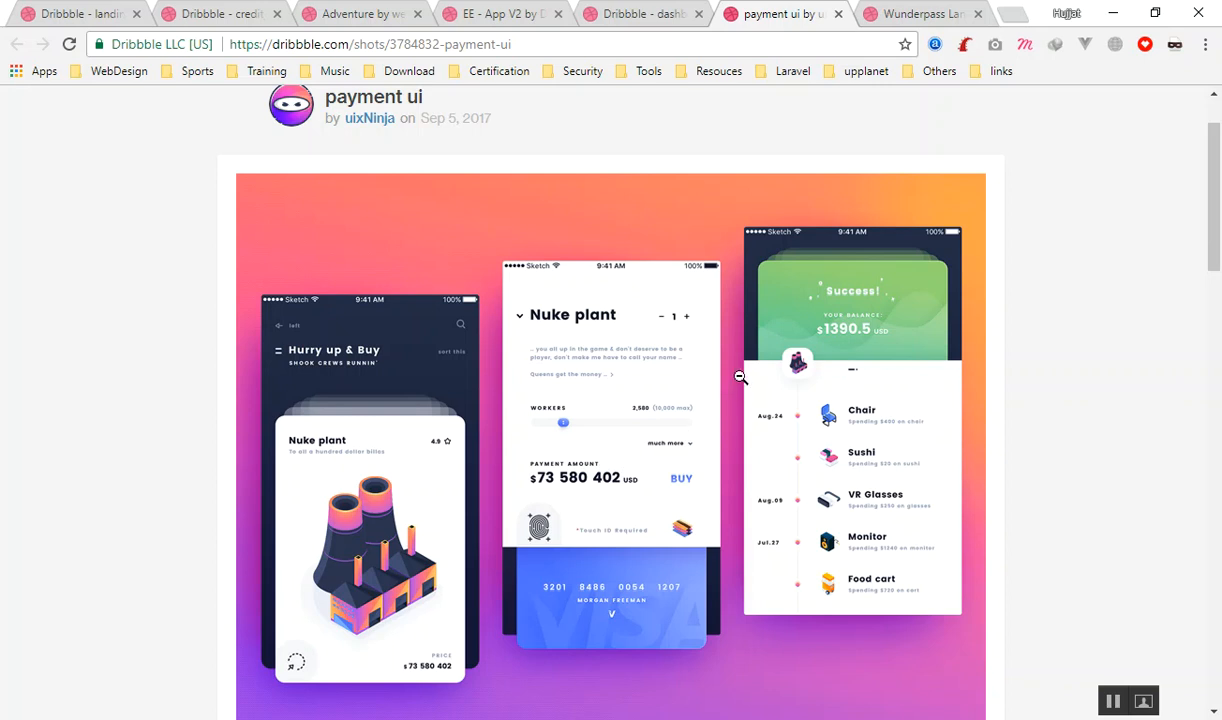
mouse_move(776, 330)
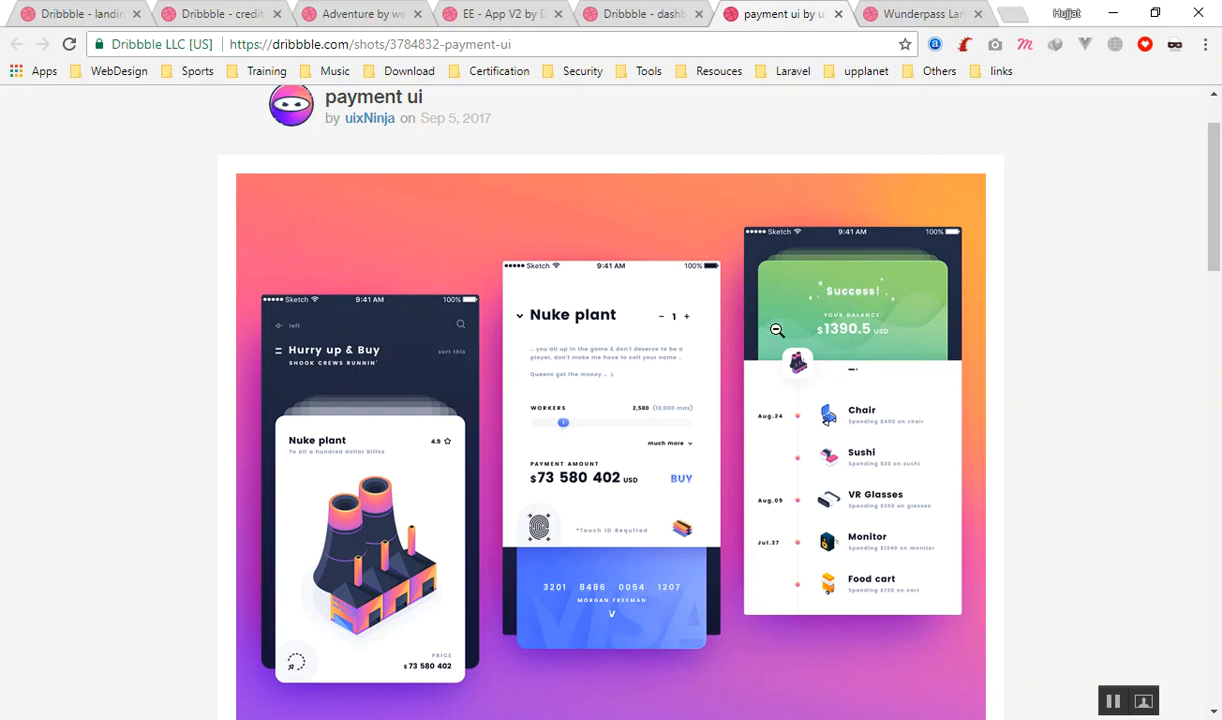
mouse_move(1028, 370)
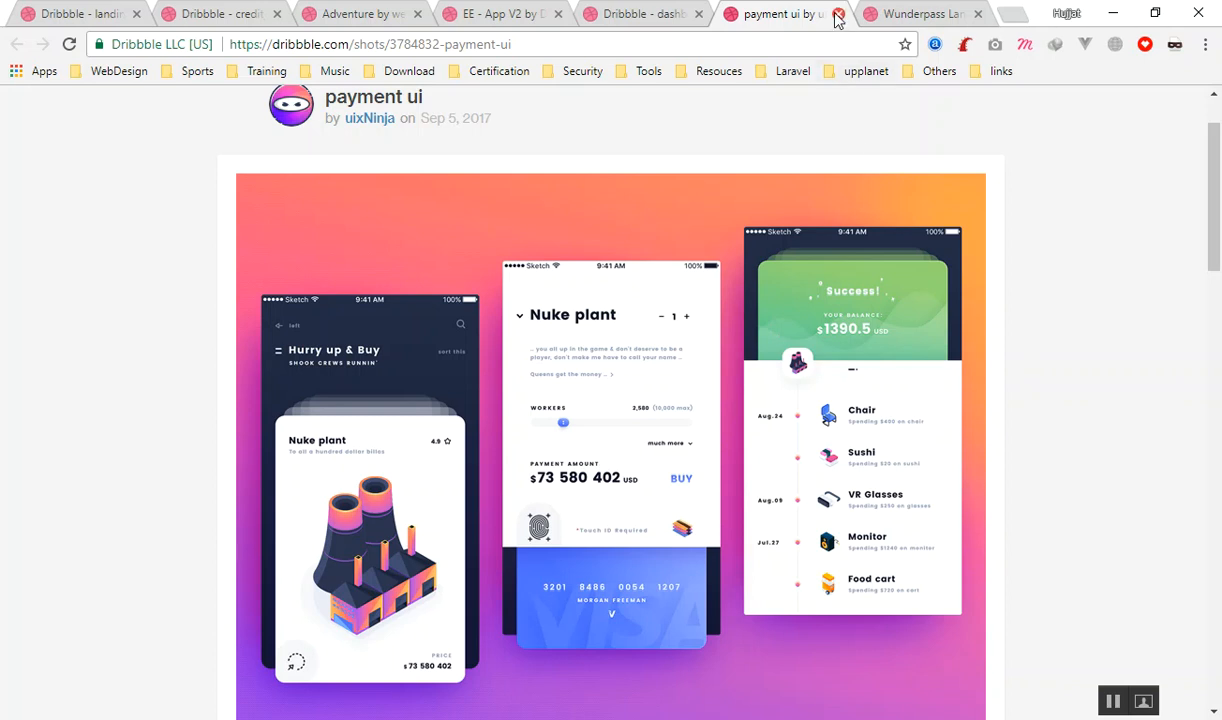
click(836, 14)
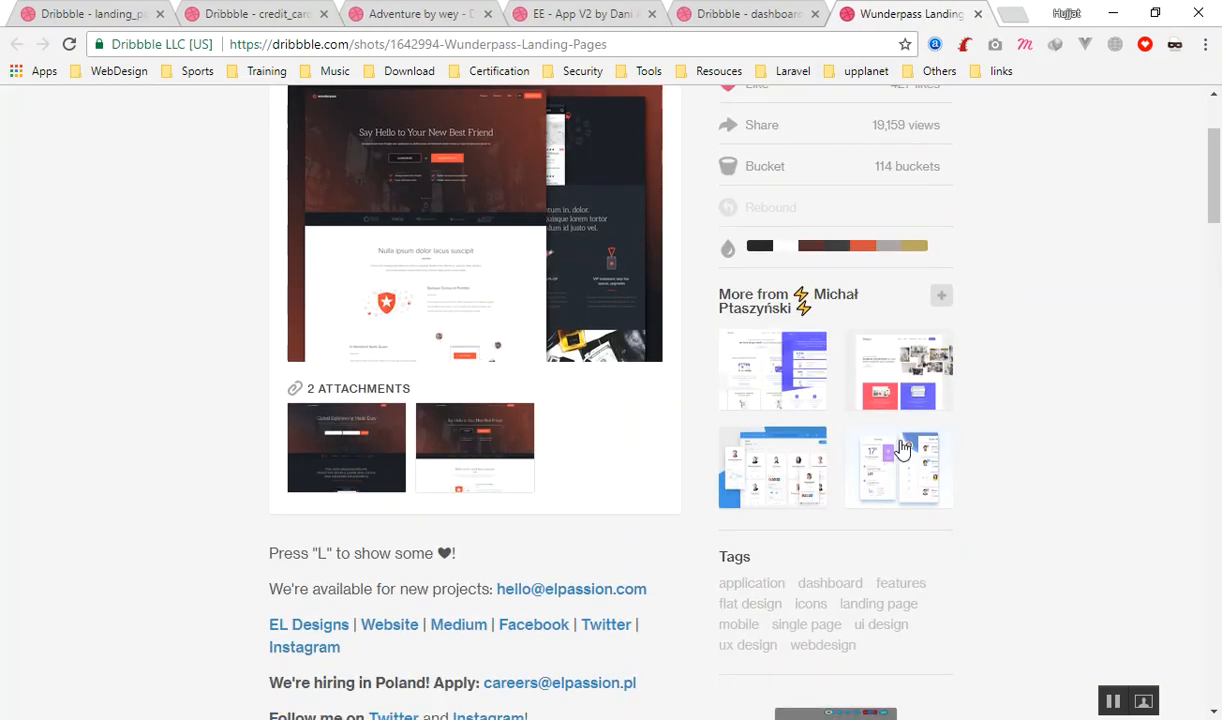
scroll(up, 3)
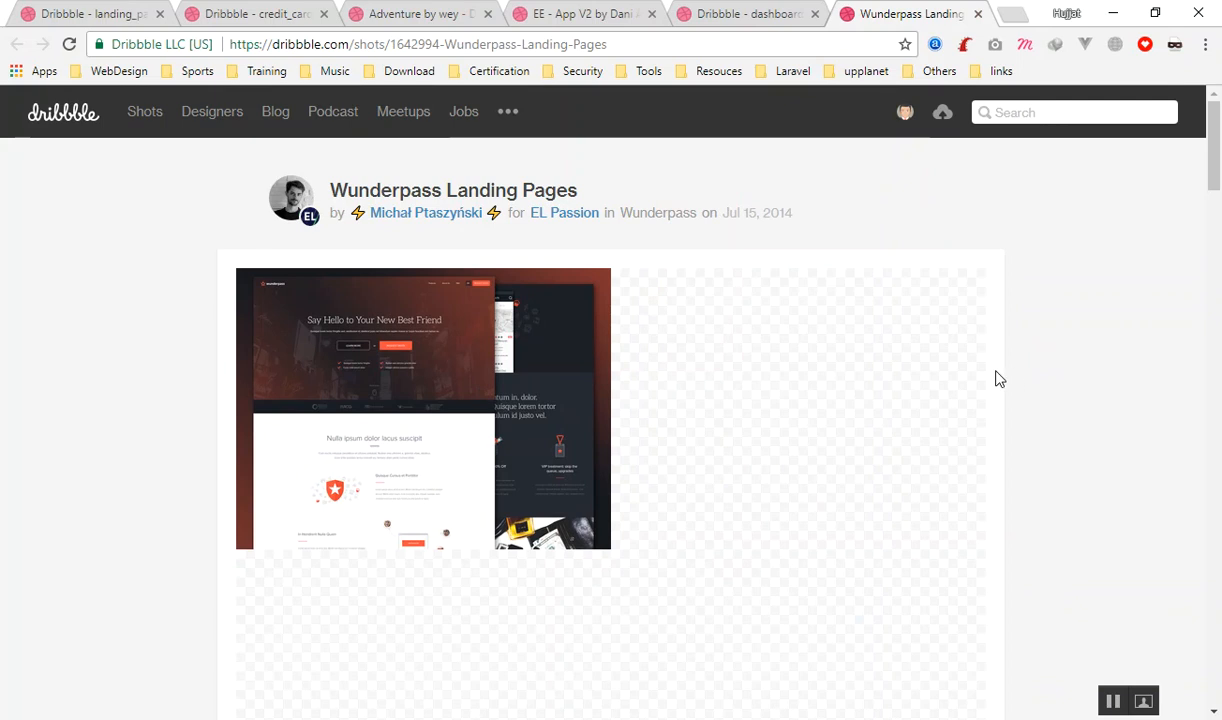
click(580, 16)
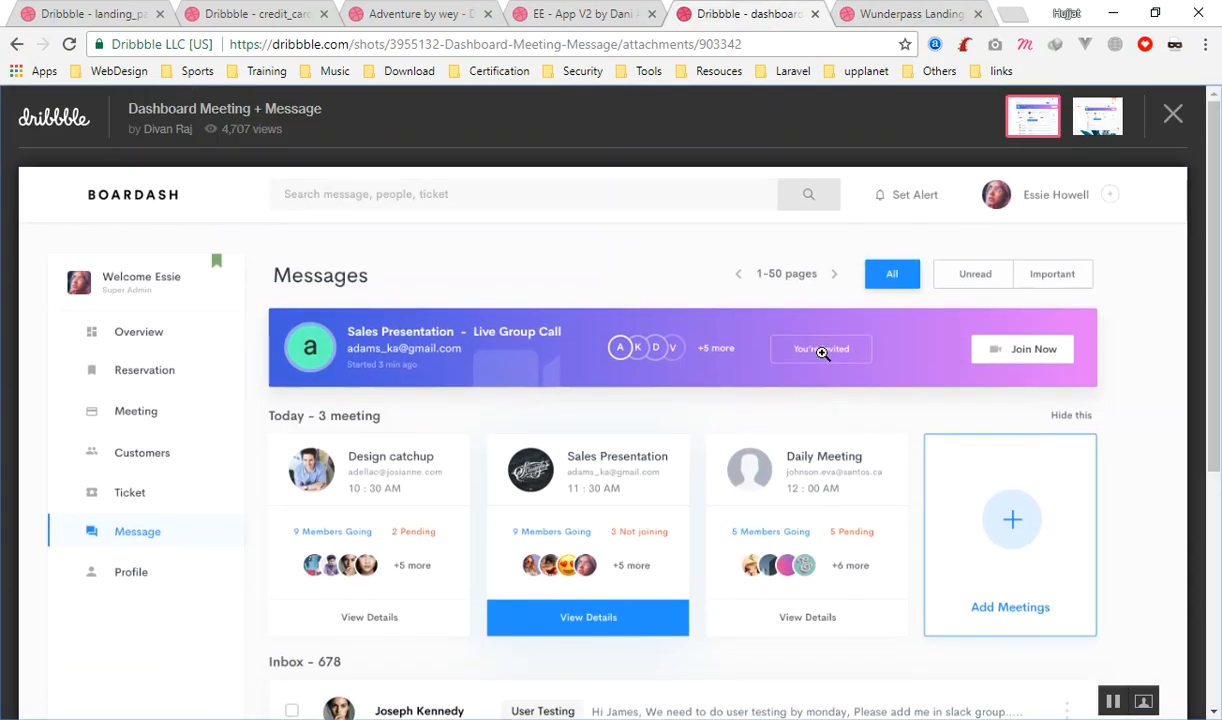
mouse_move(104, 322)
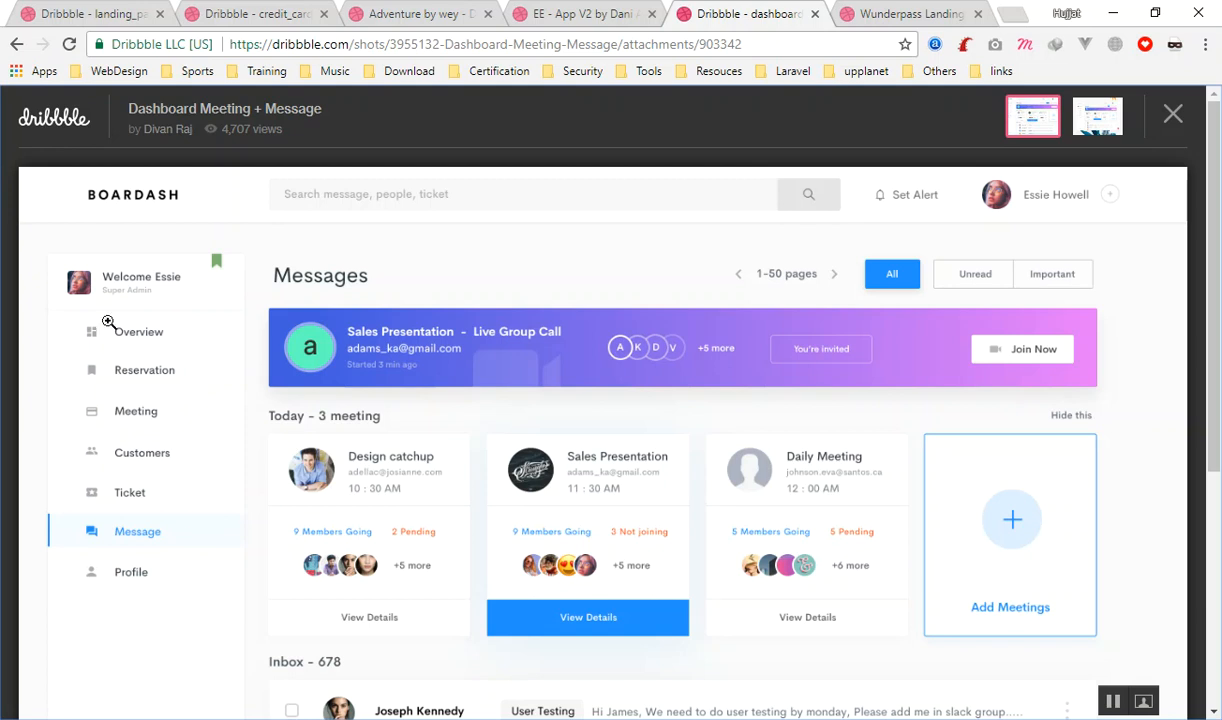
mouse_move(164, 522)
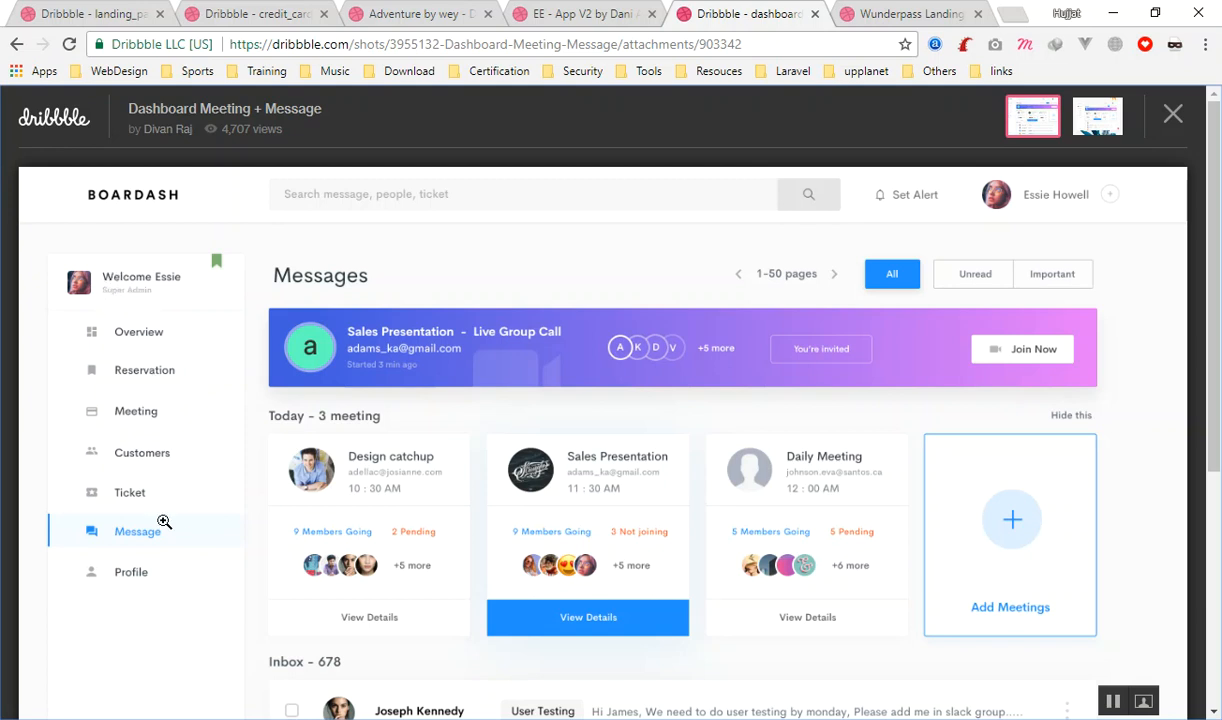
mouse_move(1004, 376)
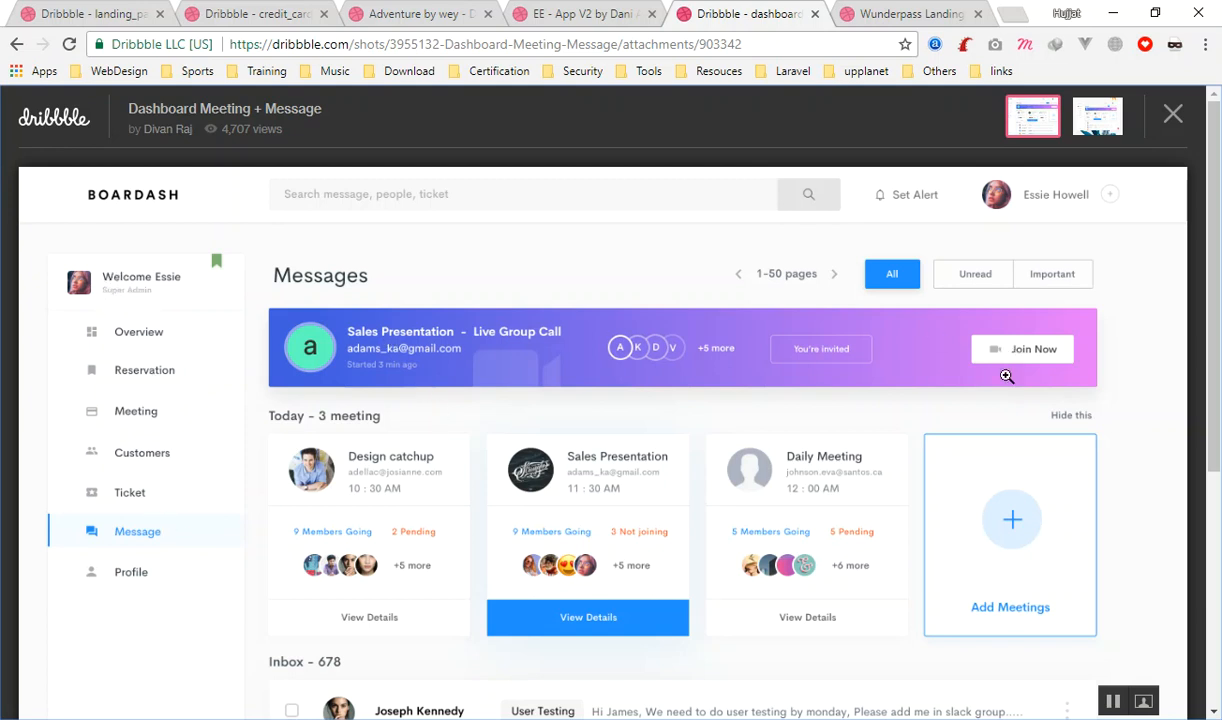
mouse_move(436, 418)
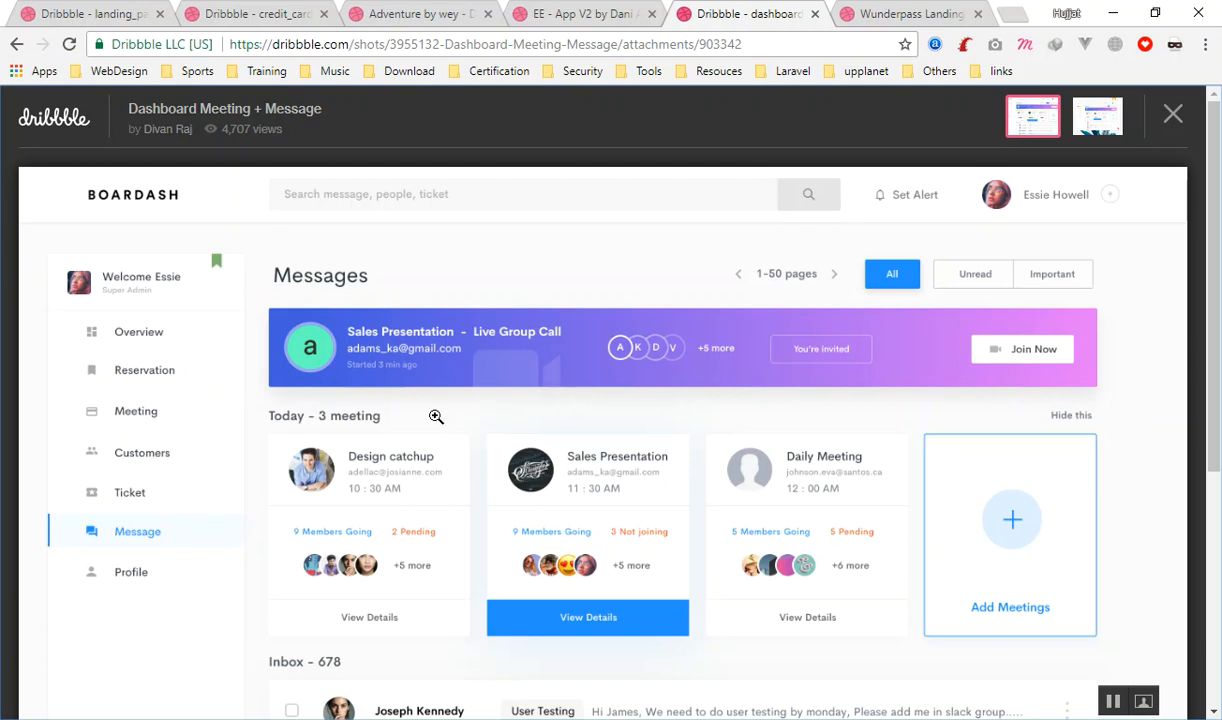
scroll(down, 3)
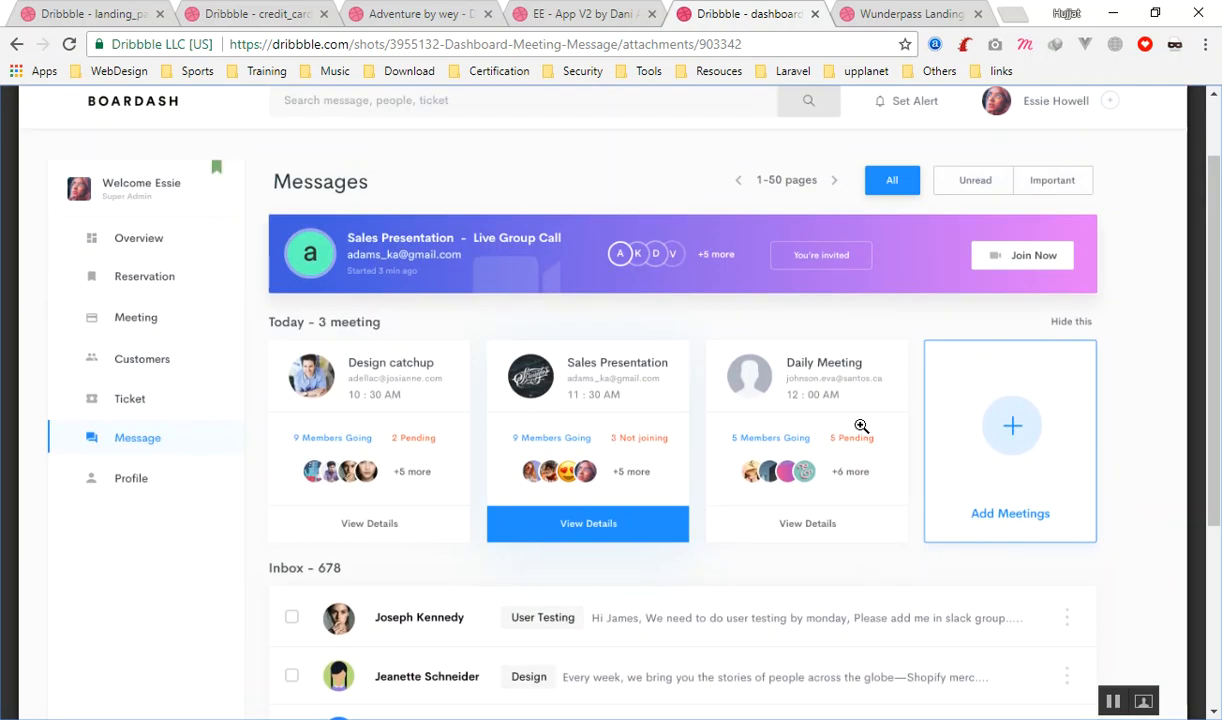
mouse_move(608, 288)
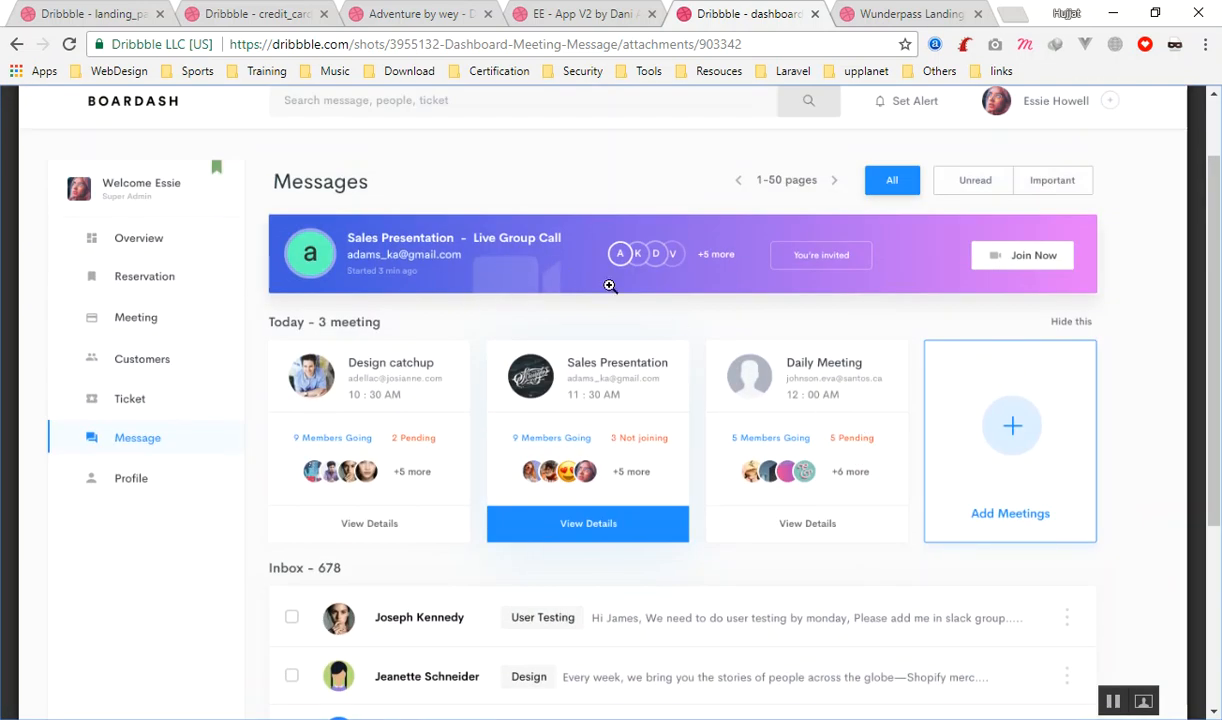
scroll(down, 3)
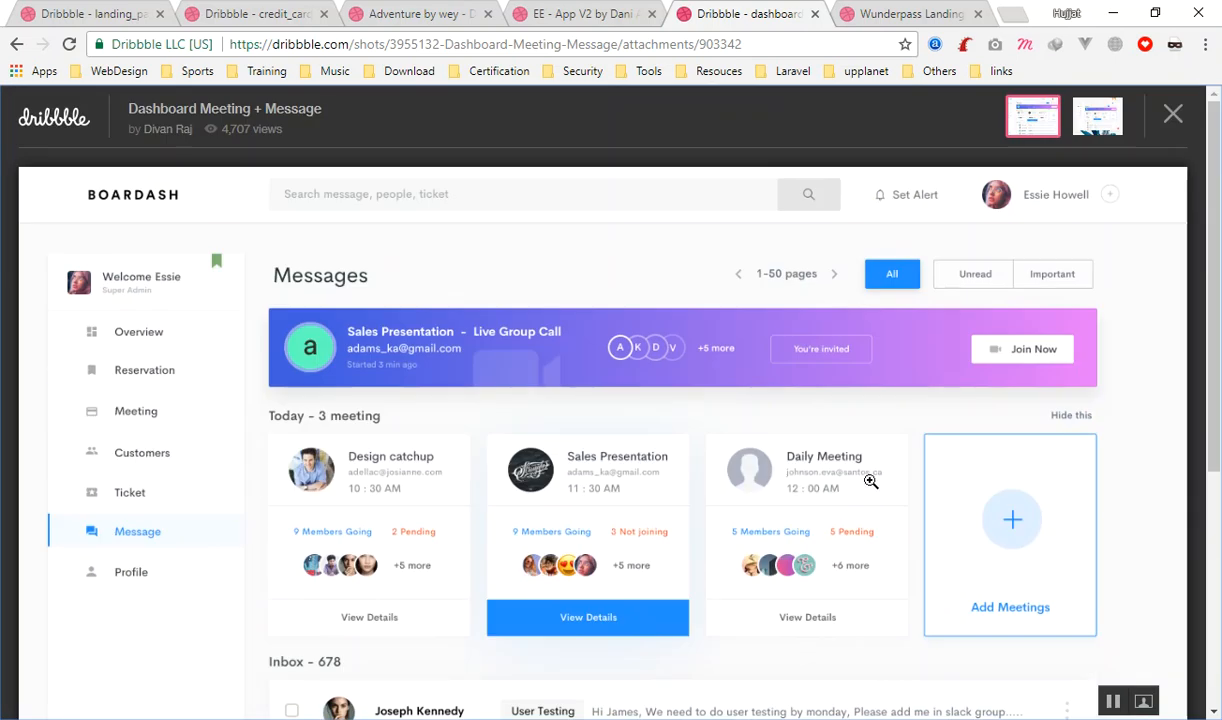
Step: Bring up the Adventure landing page shot with its hiker illustration layout
click(590, 14)
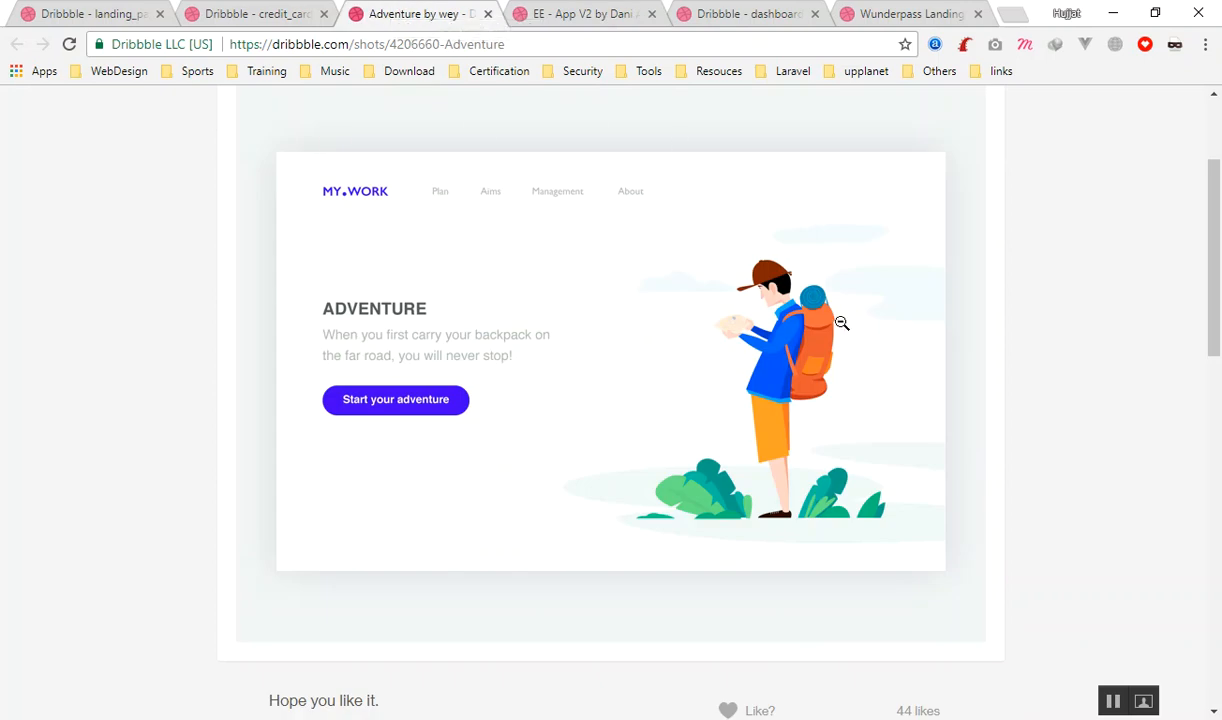
mouse_move(198, 526)
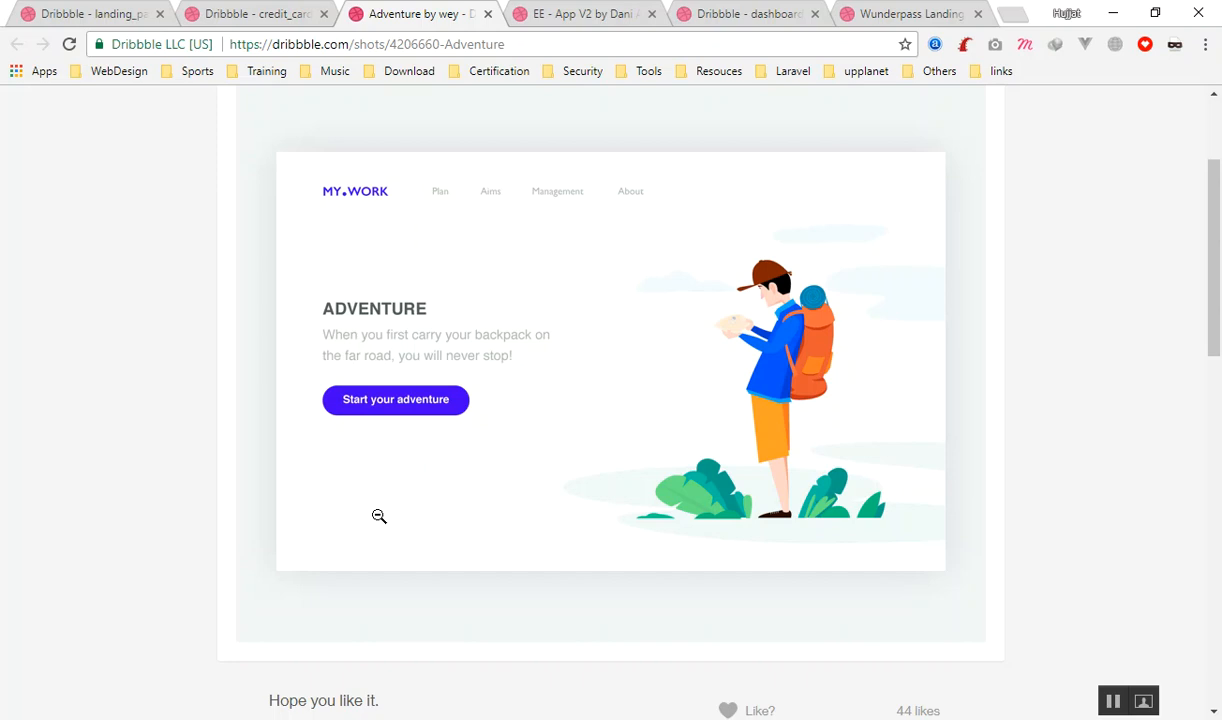
mouse_move(700, 412)
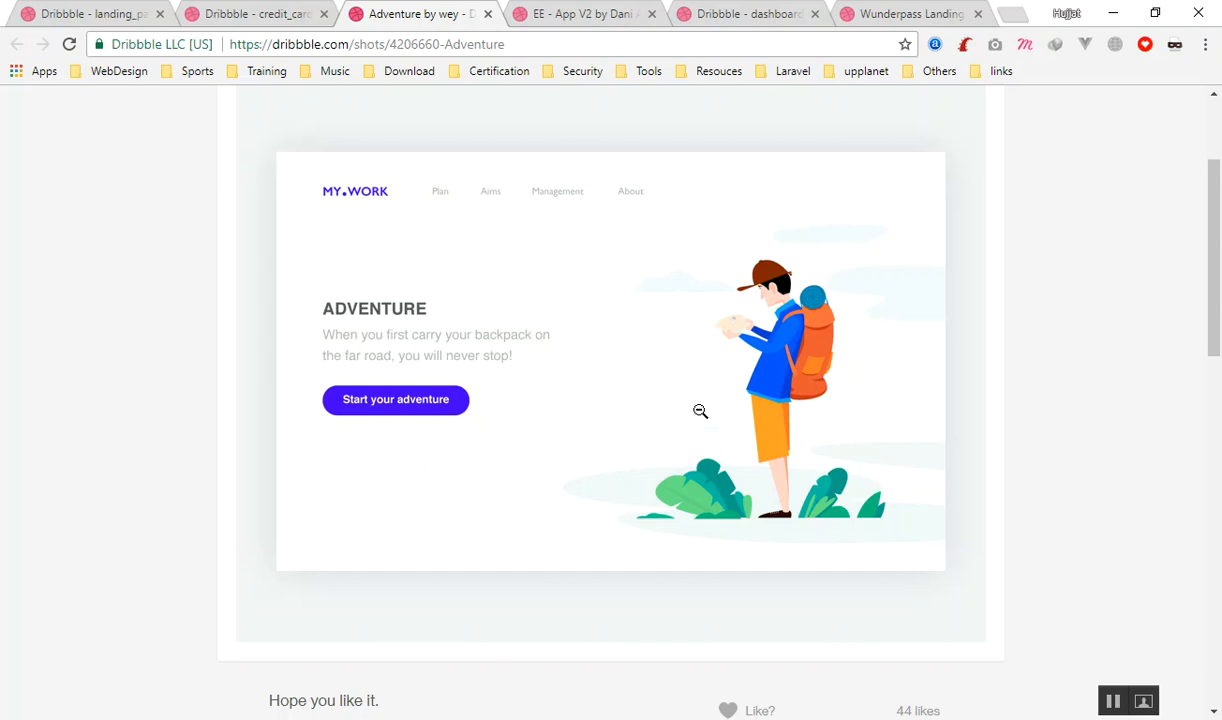
mouse_move(462, 314)
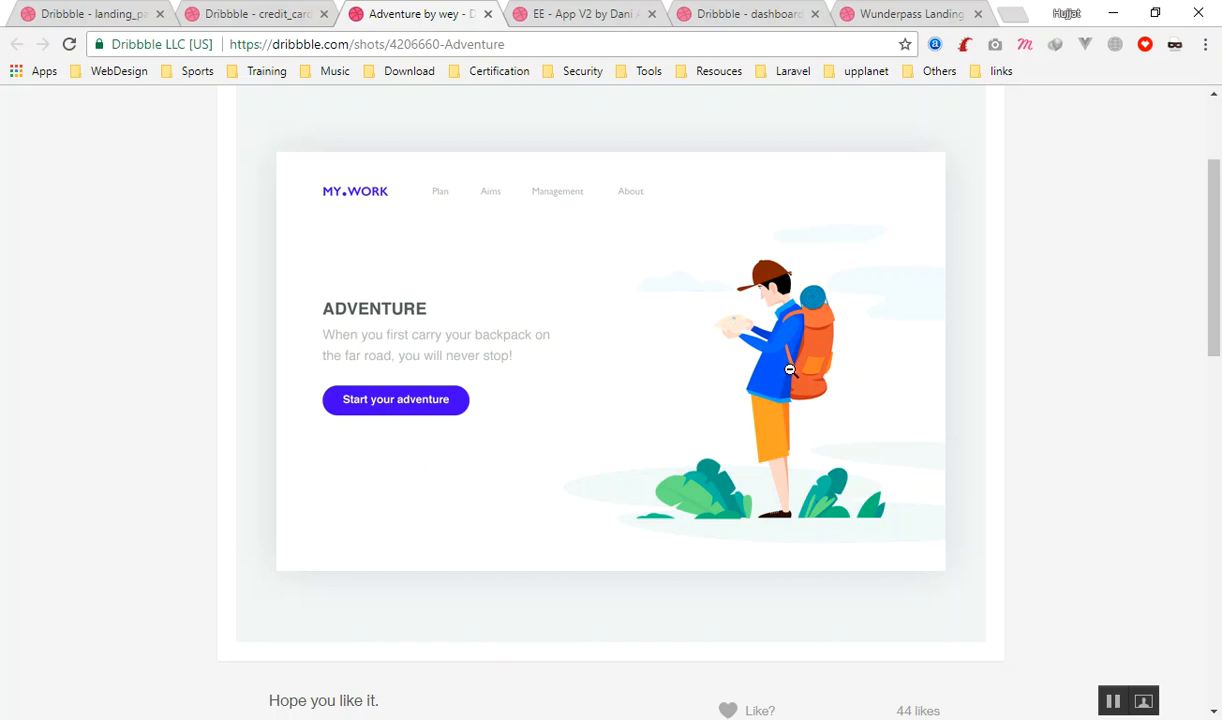
mouse_move(788, 362)
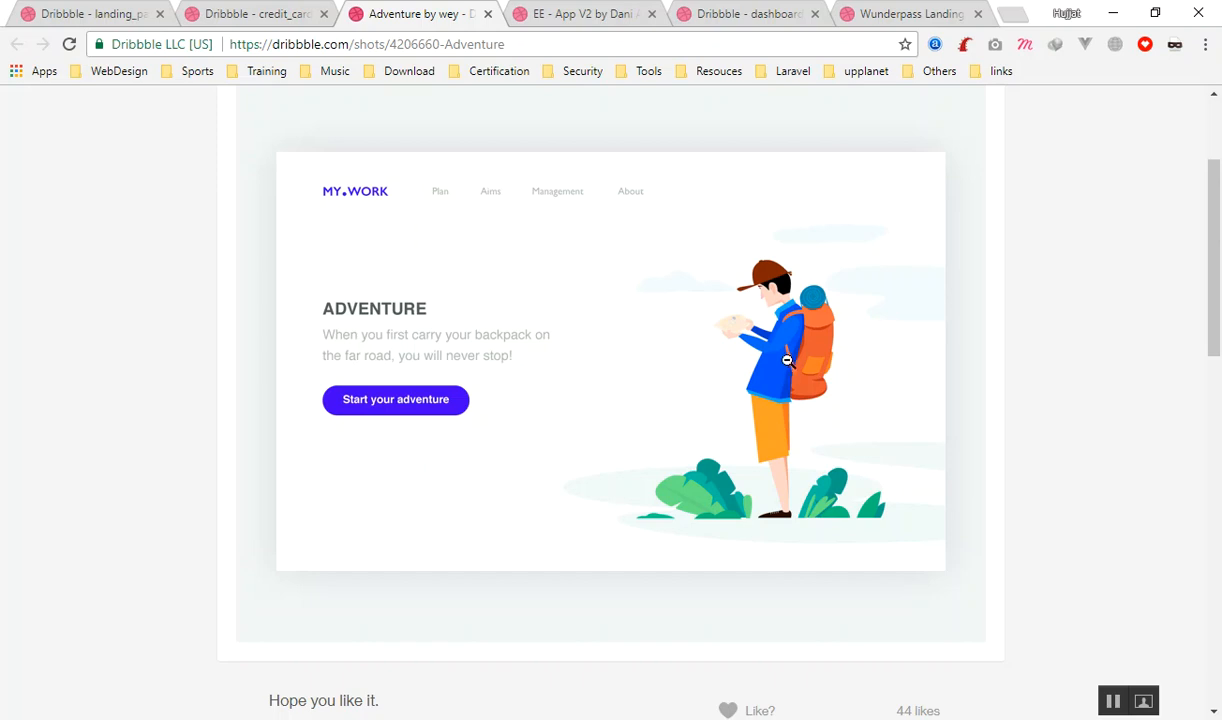
mouse_move(908, 336)
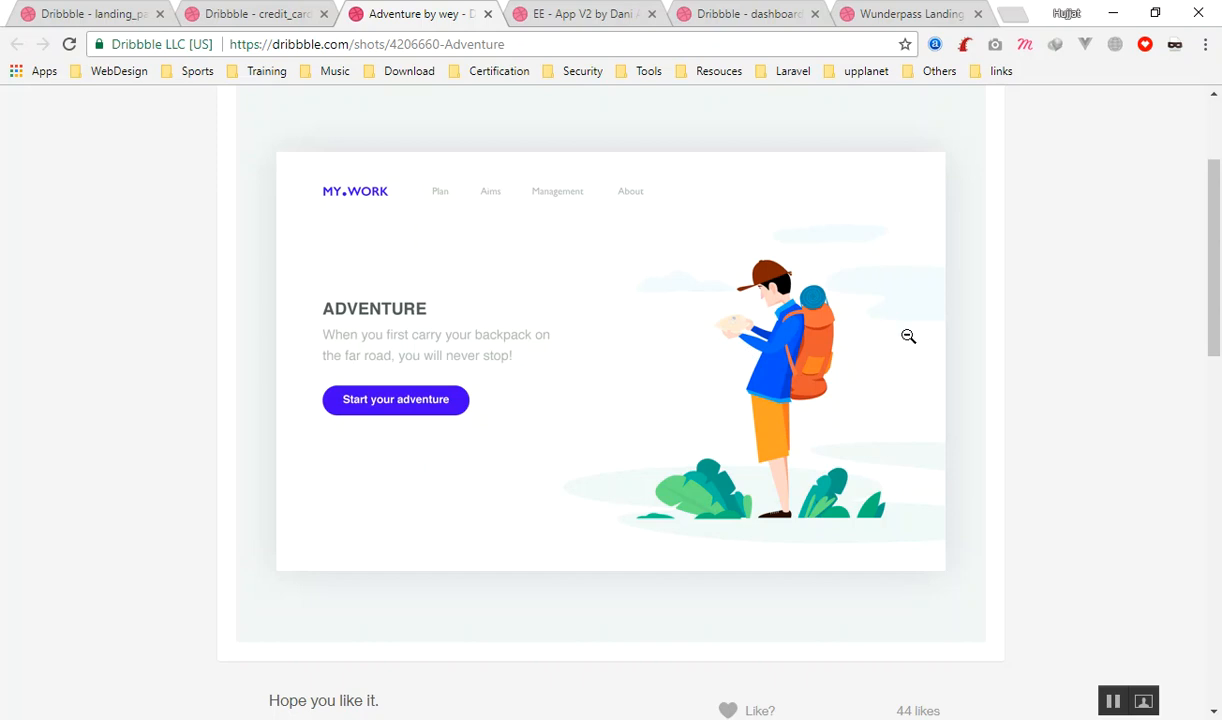
mouse_move(680, 412)
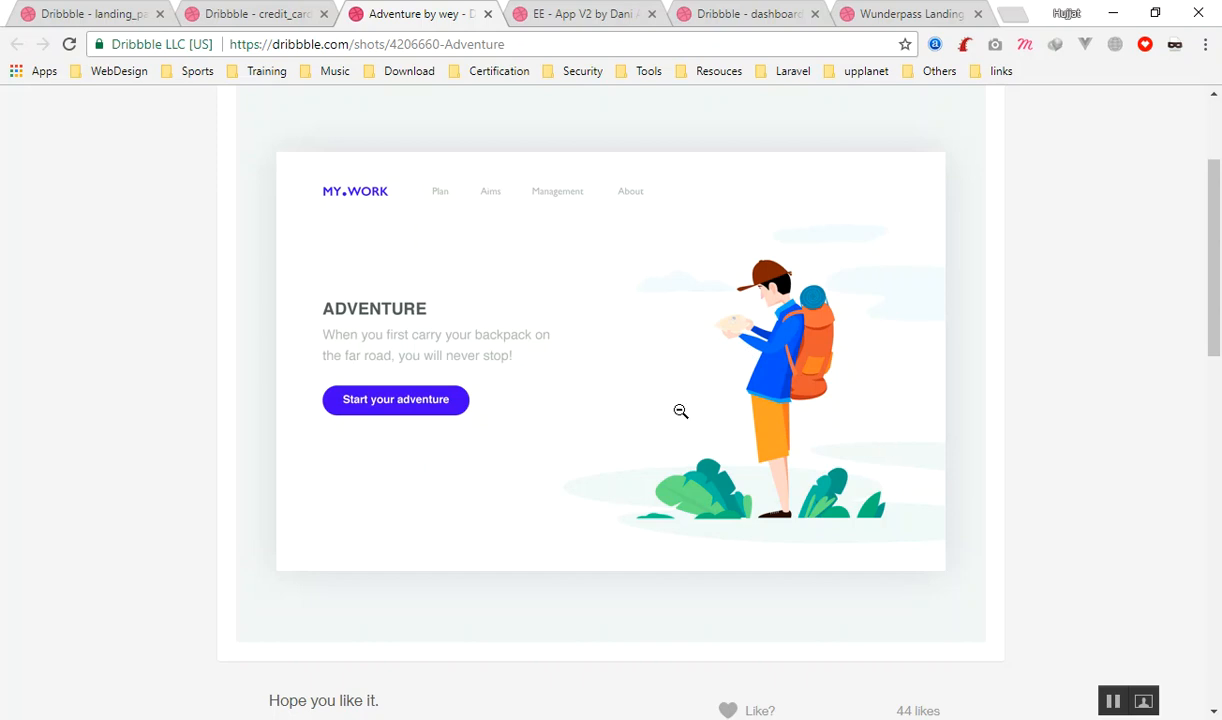
mouse_move(662, 428)
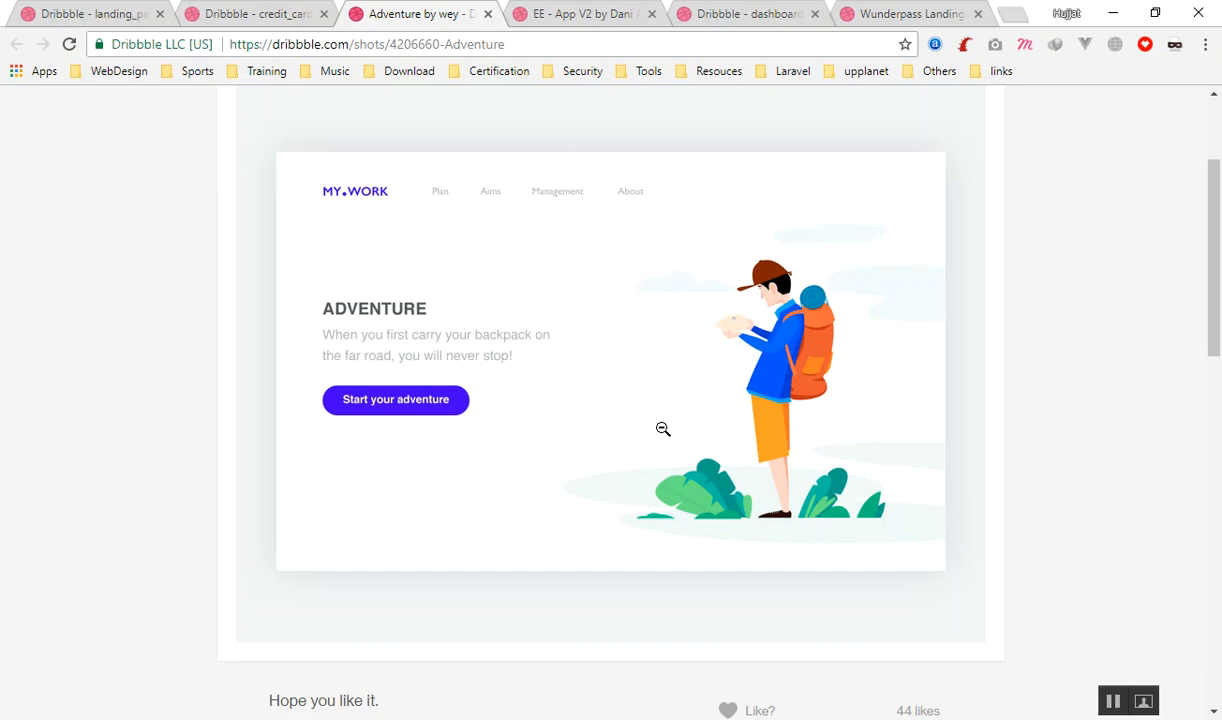
mouse_move(580, 364)
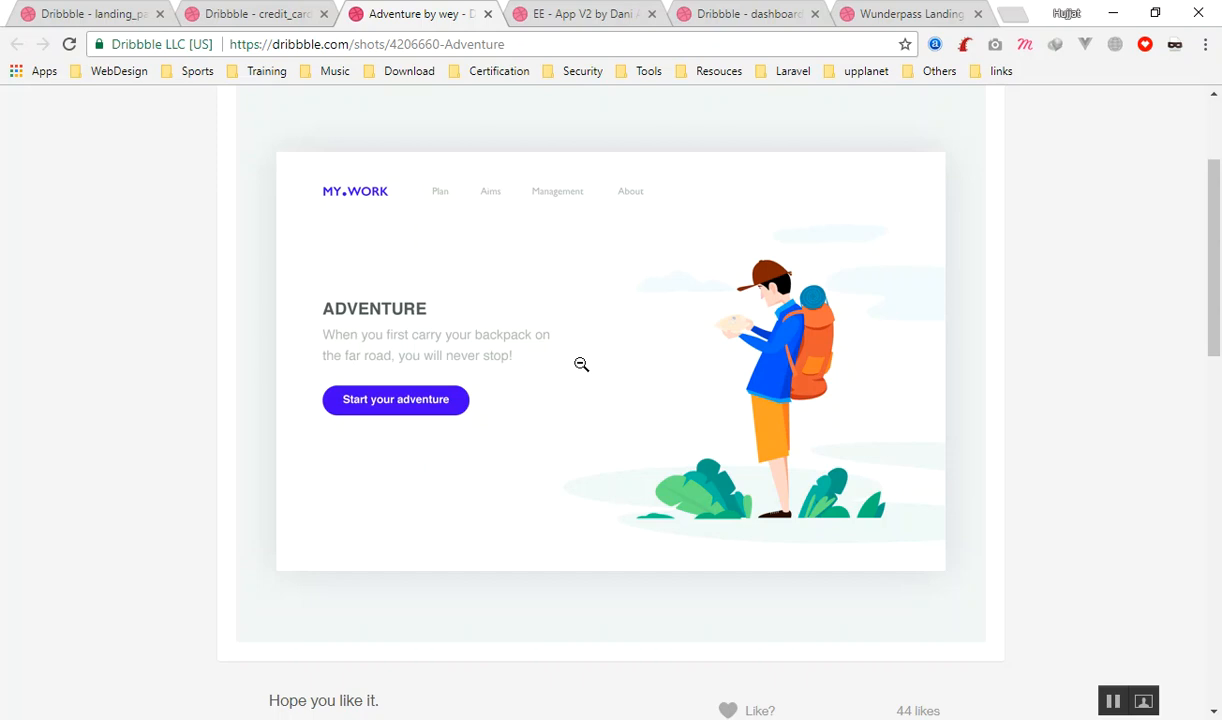
Step: Bring up the Credit card landing page attachment and review it down to the wallet section
click(260, 18)
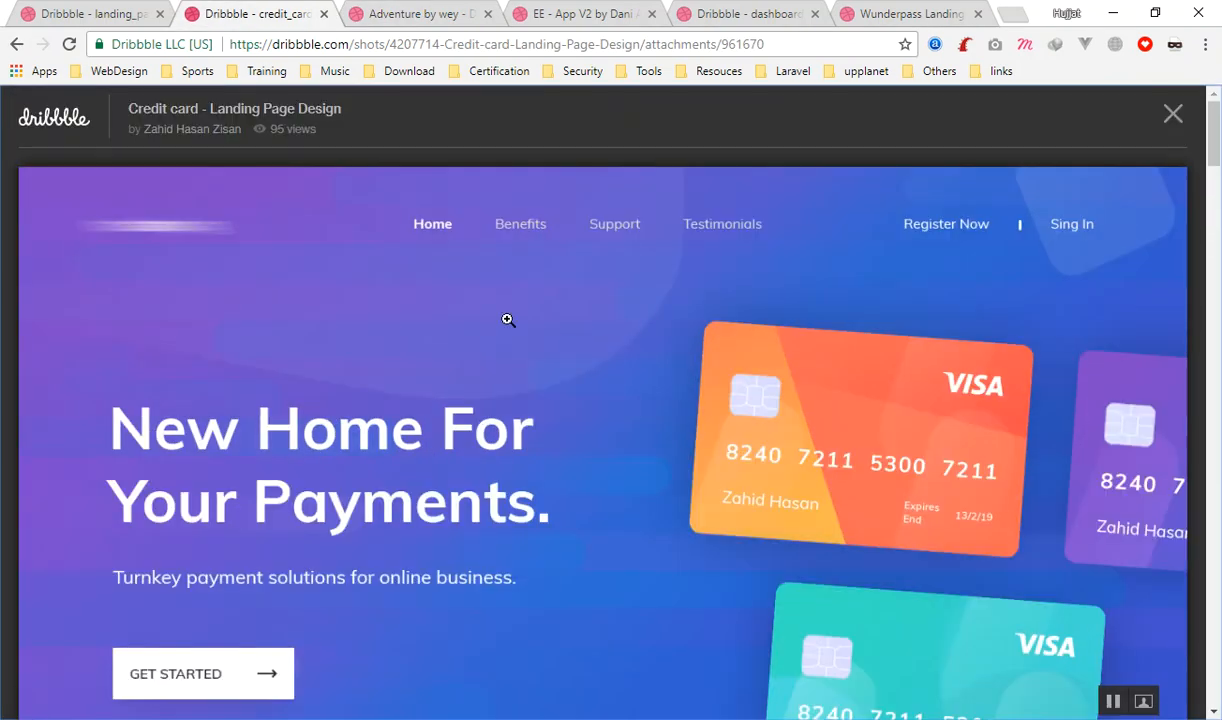
mouse_move(616, 324)
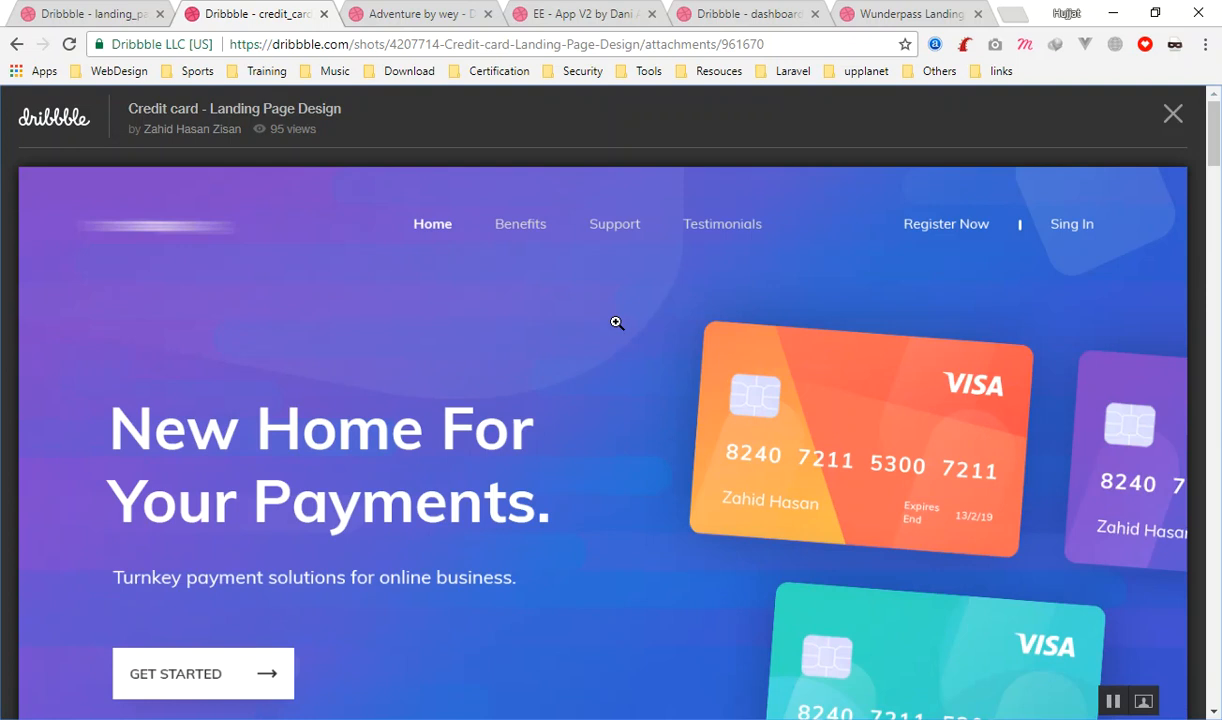
scroll(down, 3)
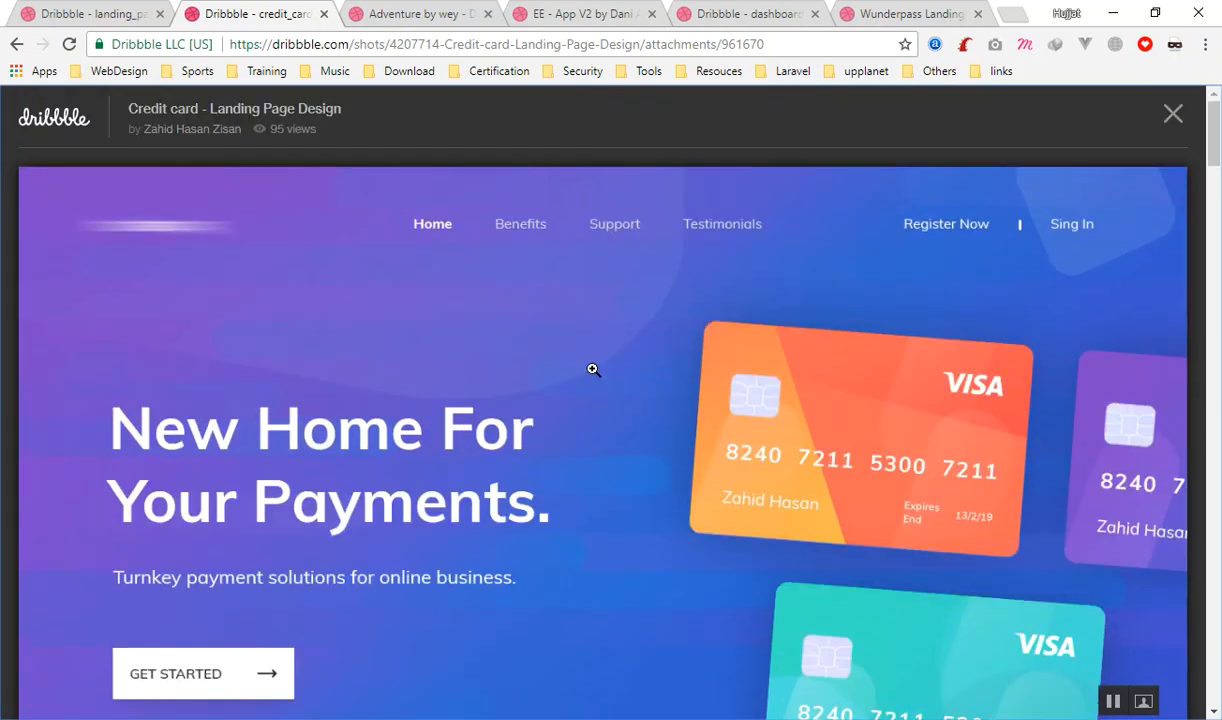
mouse_move(634, 402)
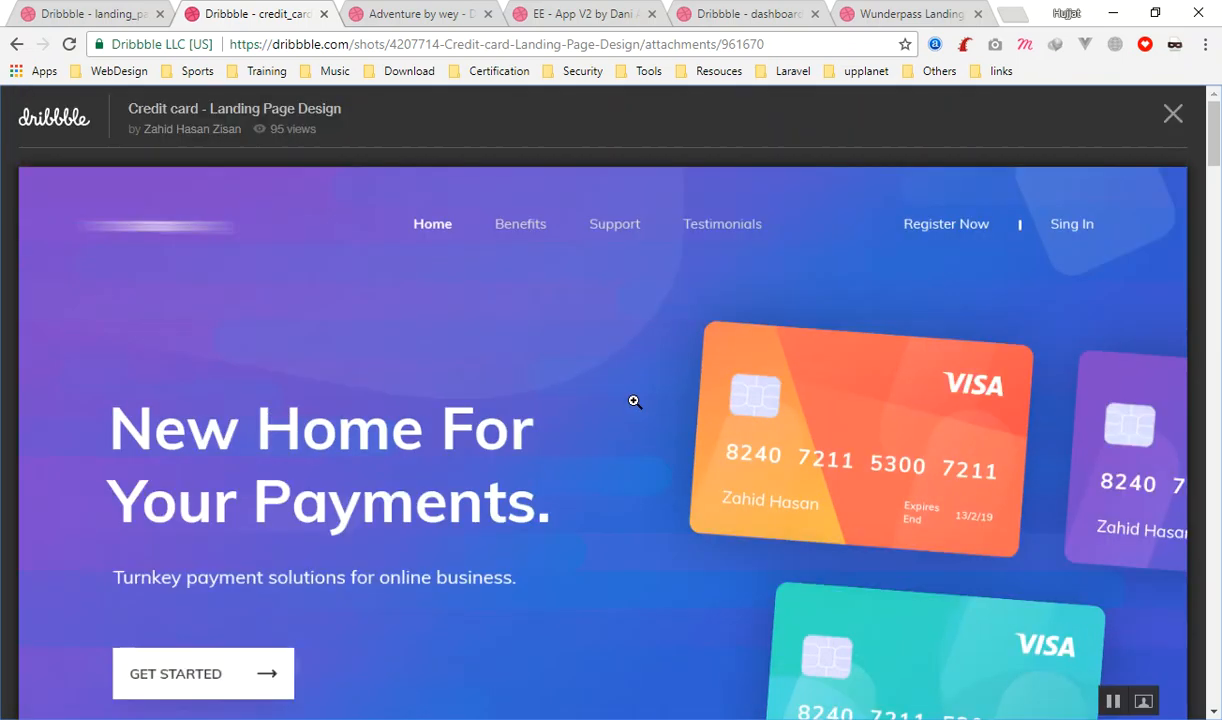
mouse_move(628, 390)
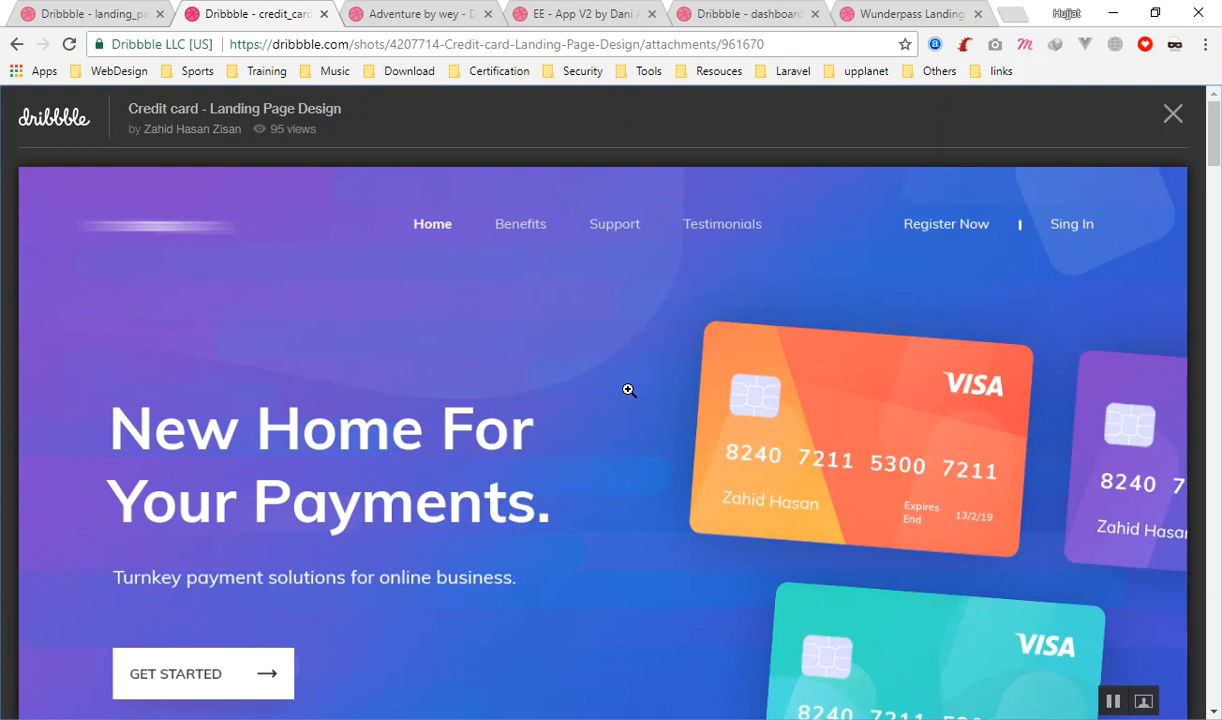
mouse_move(456, 396)
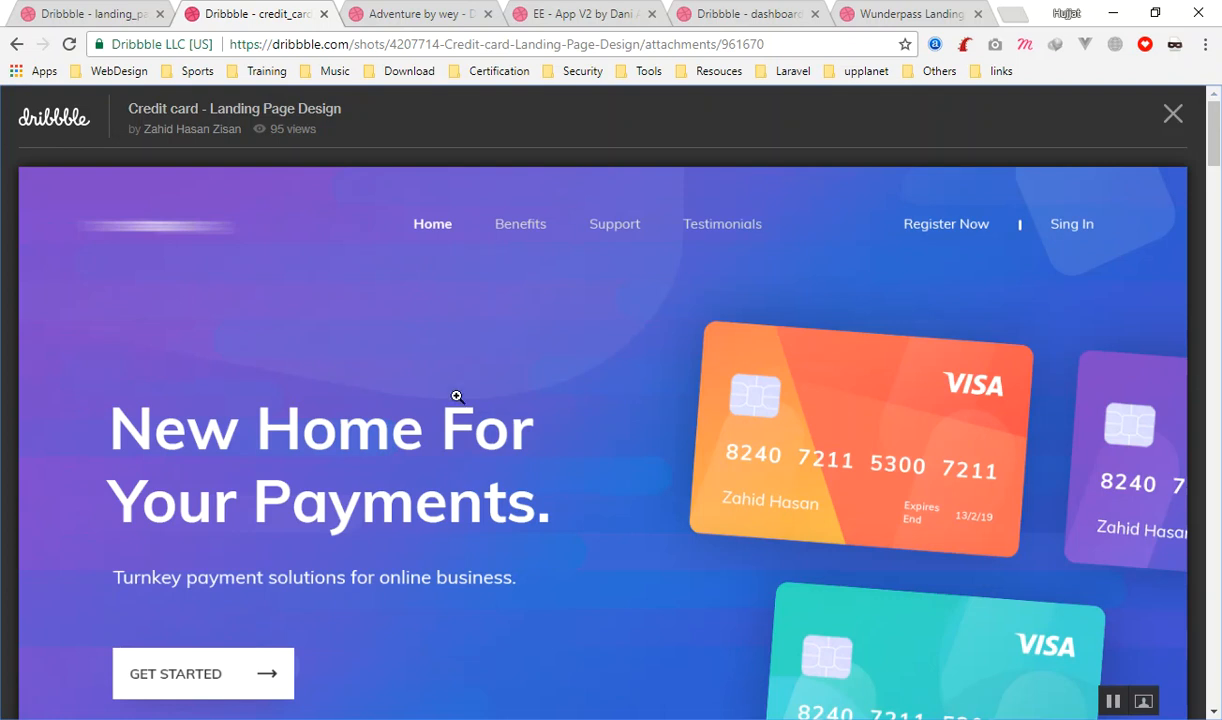
scroll(down, 3)
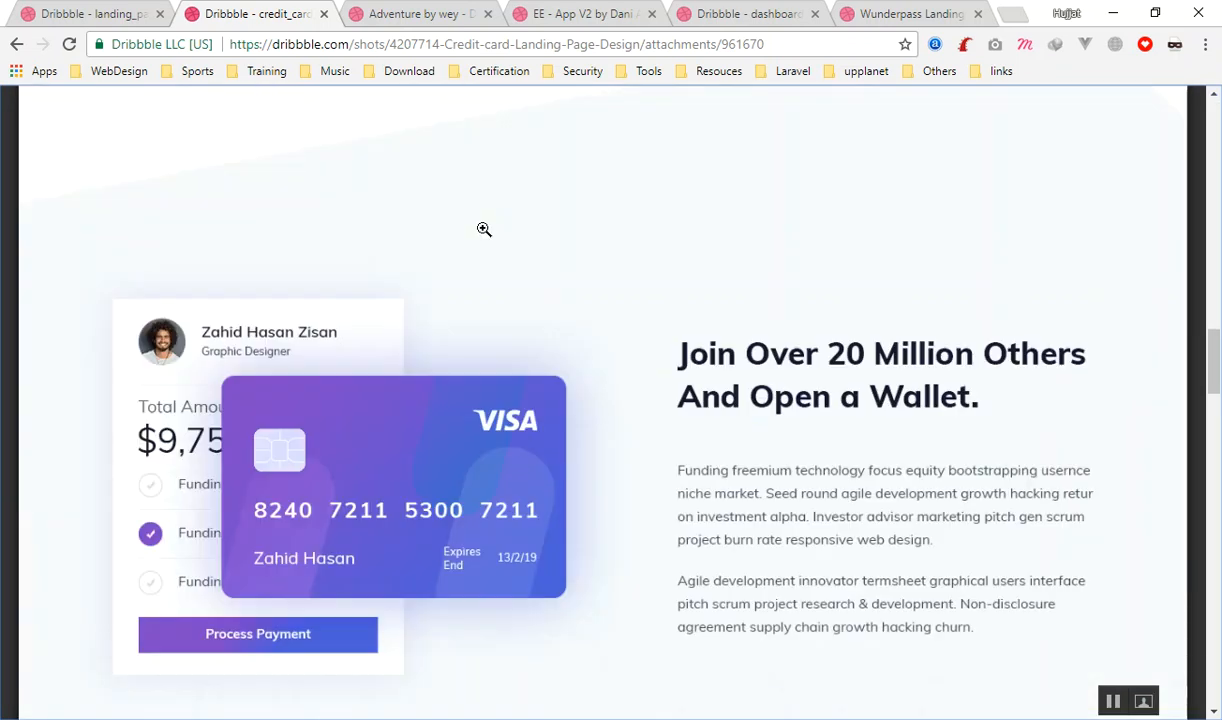
Step: Return to the Adventure shot's regular page, leaving its full-size attachment view
click(430, 14)
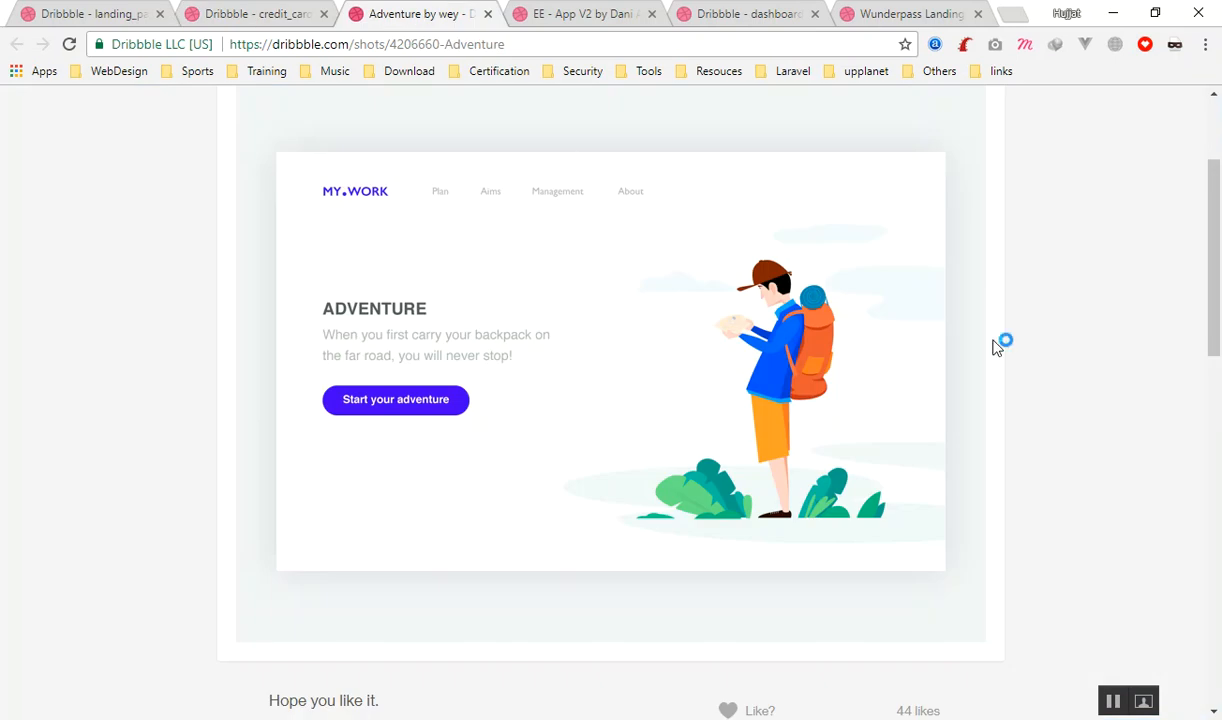
mouse_move(1036, 396)
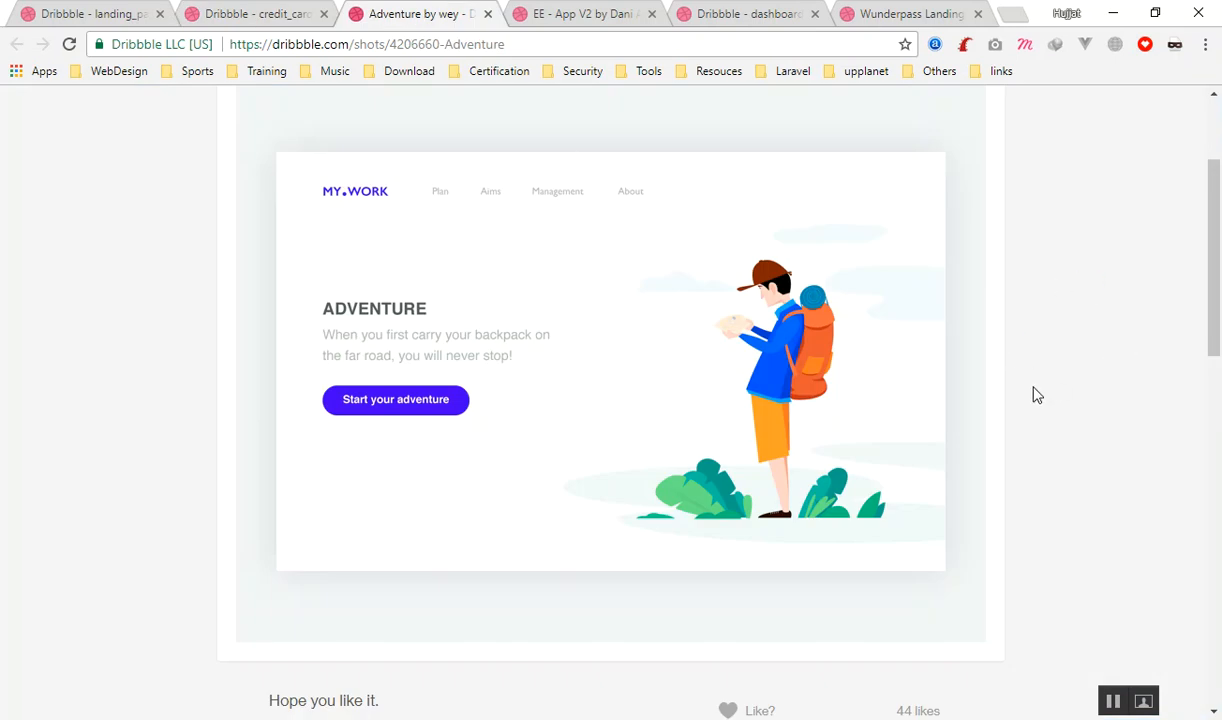
mouse_move(1072, 396)
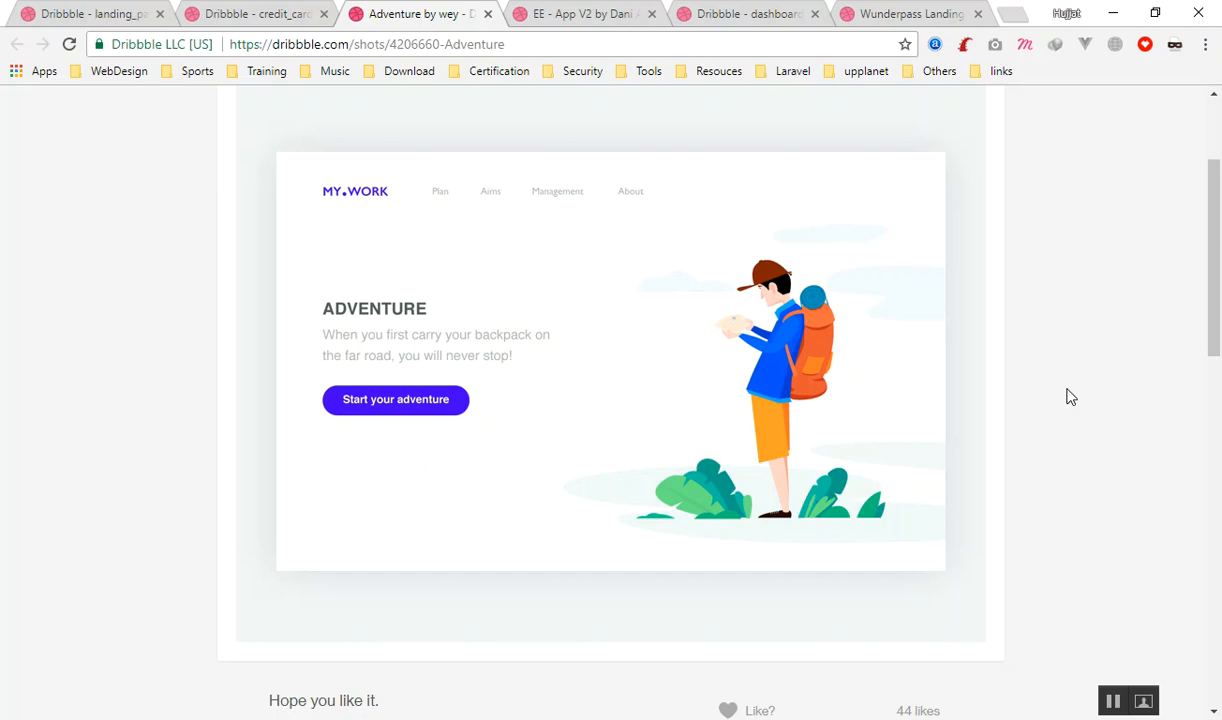
mouse_move(930, 336)
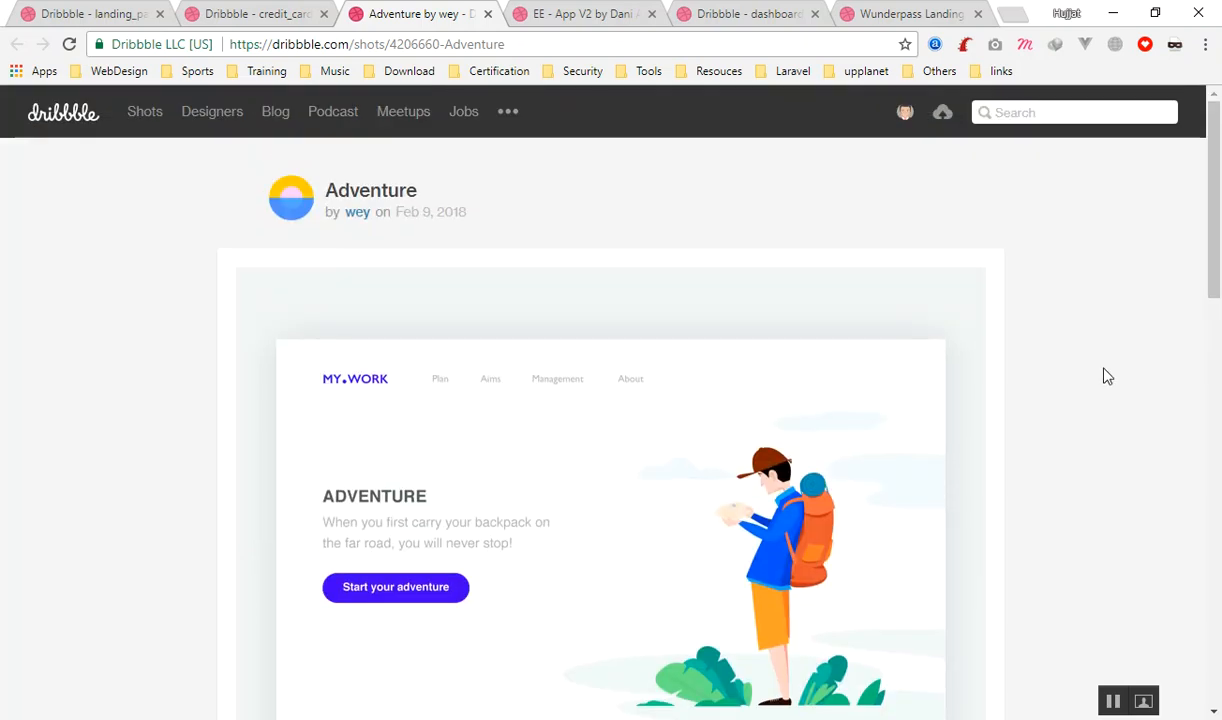
mouse_move(1100, 360)
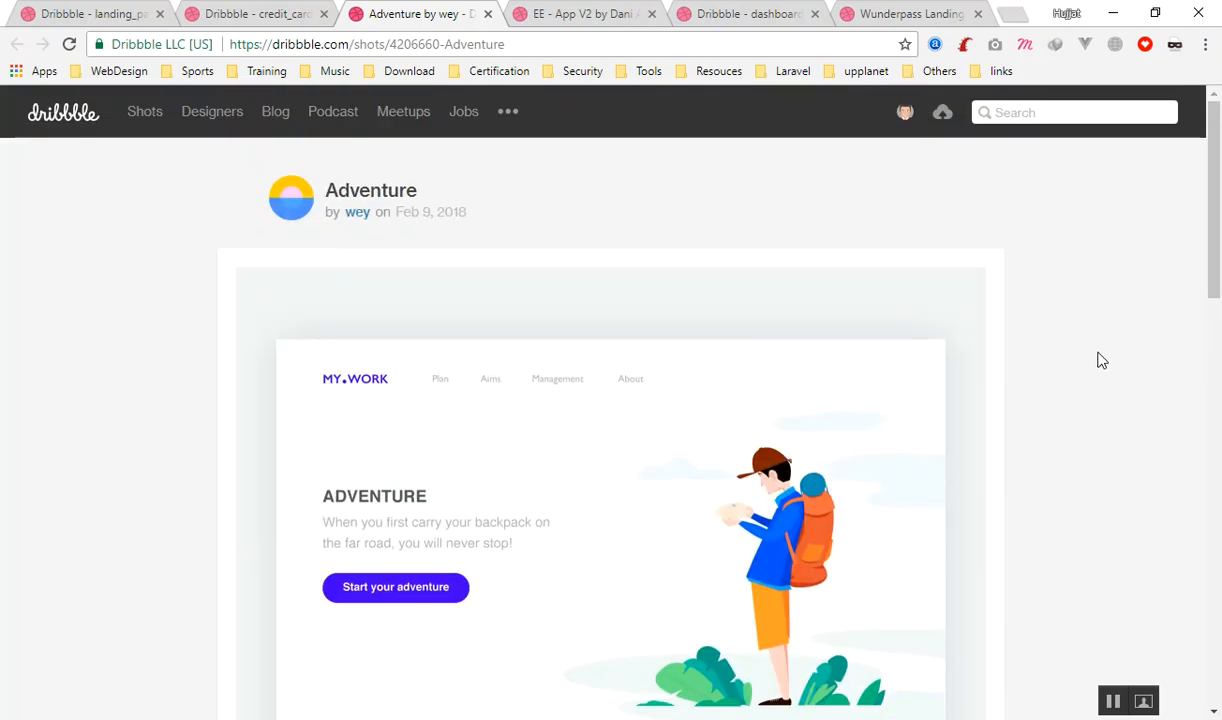